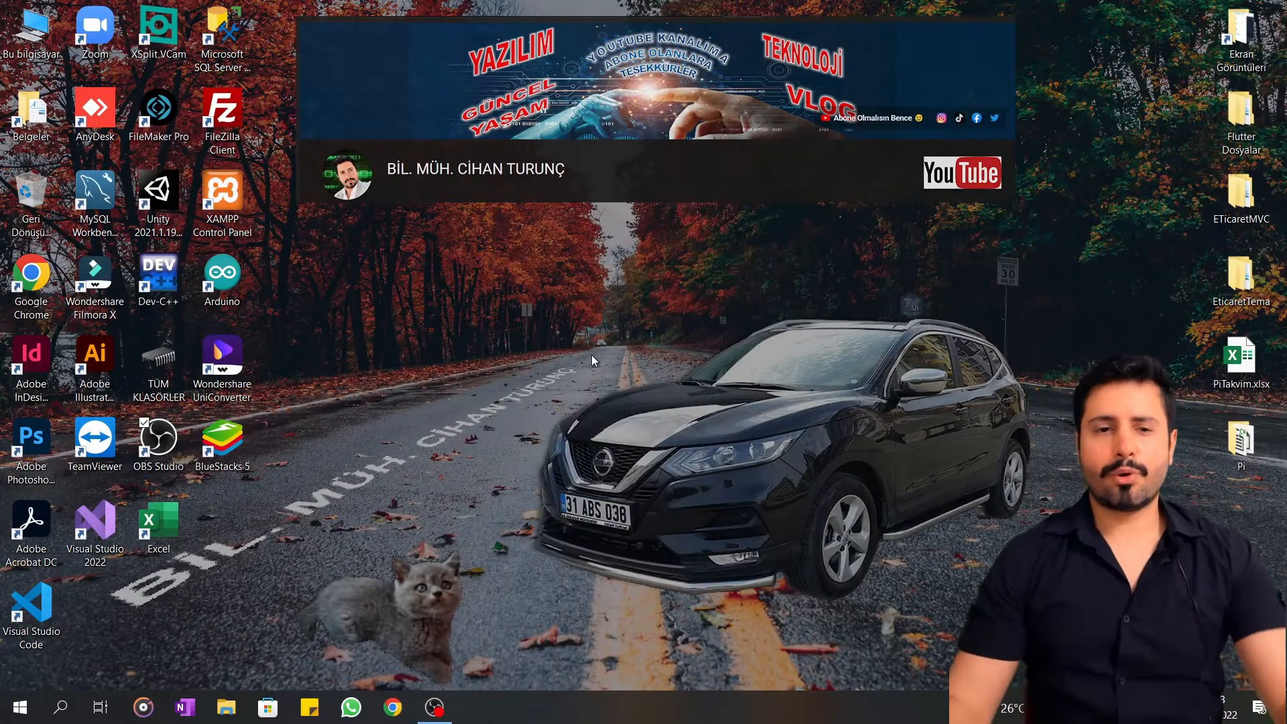
mouse_move(589, 330)
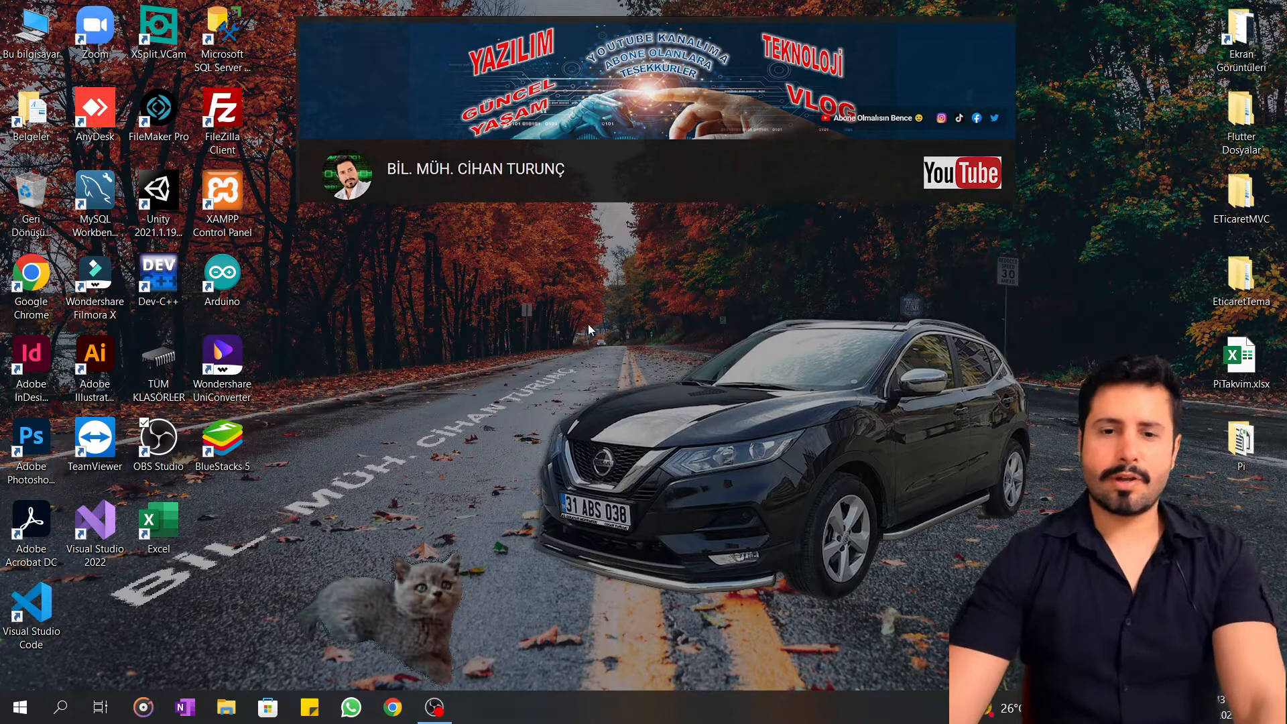
mouse_move(425, 386)
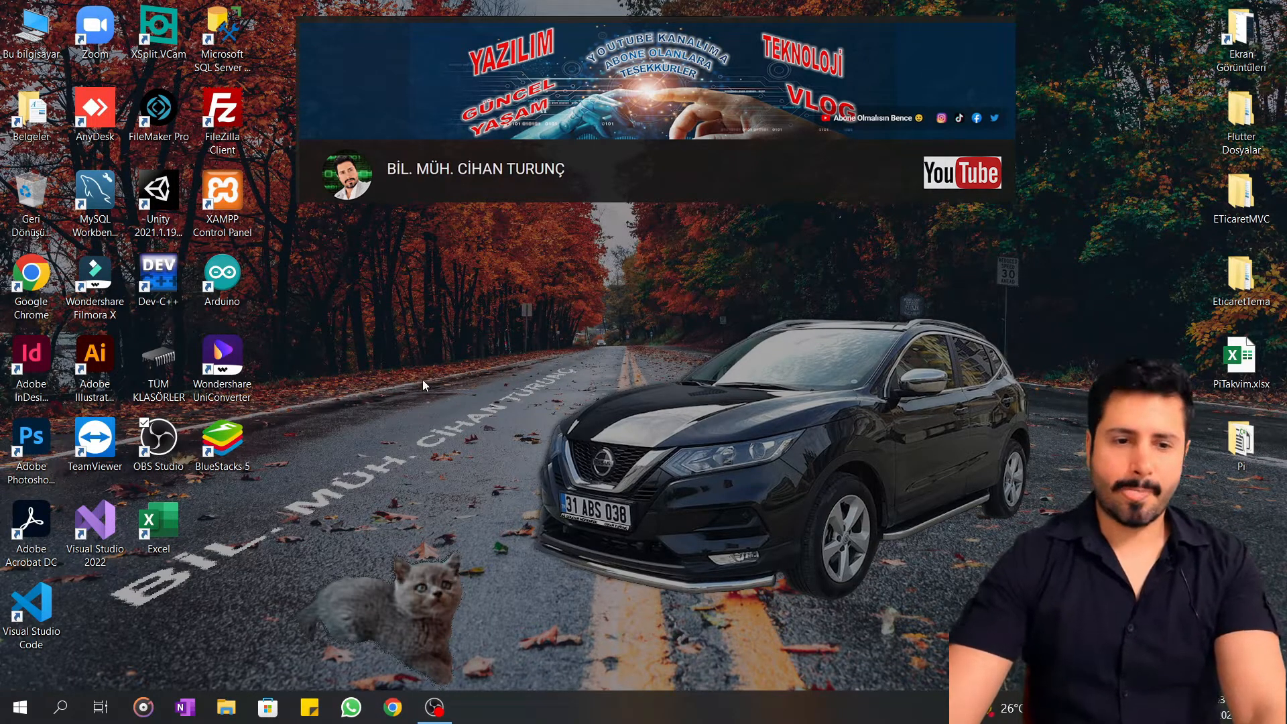
Step: Launch Visual Studio 2022 and start a new project from the Python Application template
left_click(95, 525)
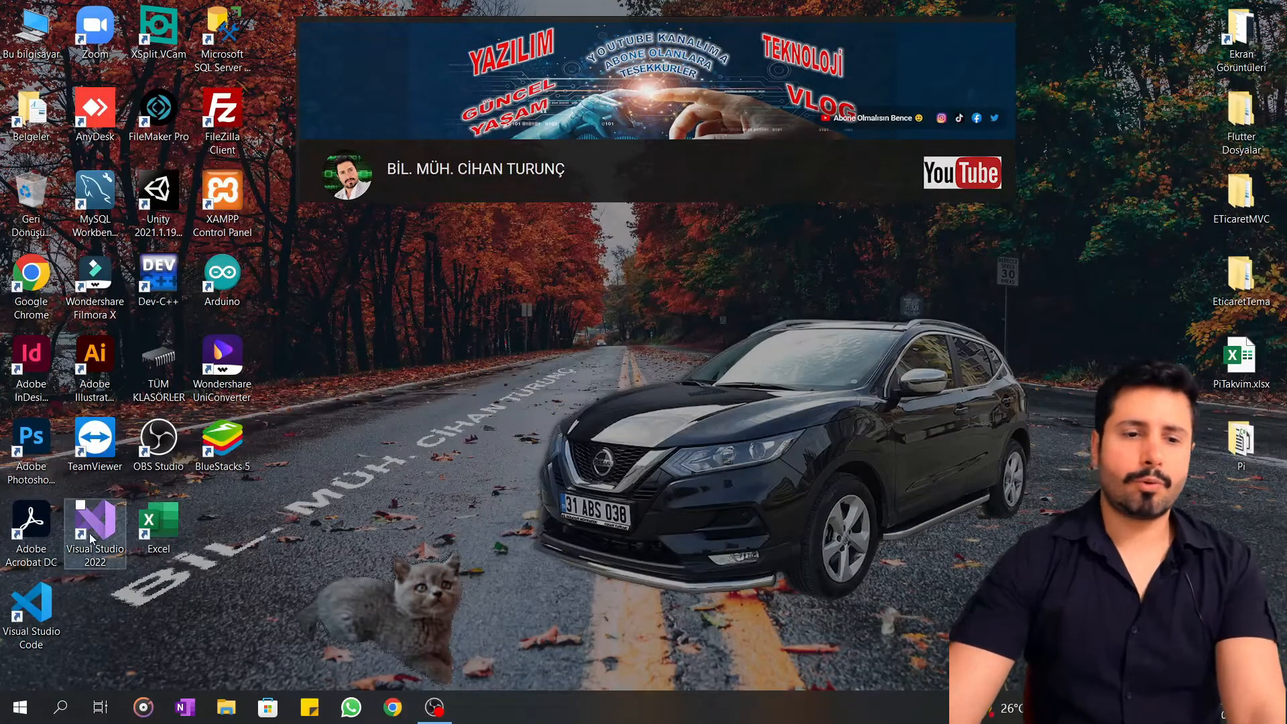
double_click(94, 528)
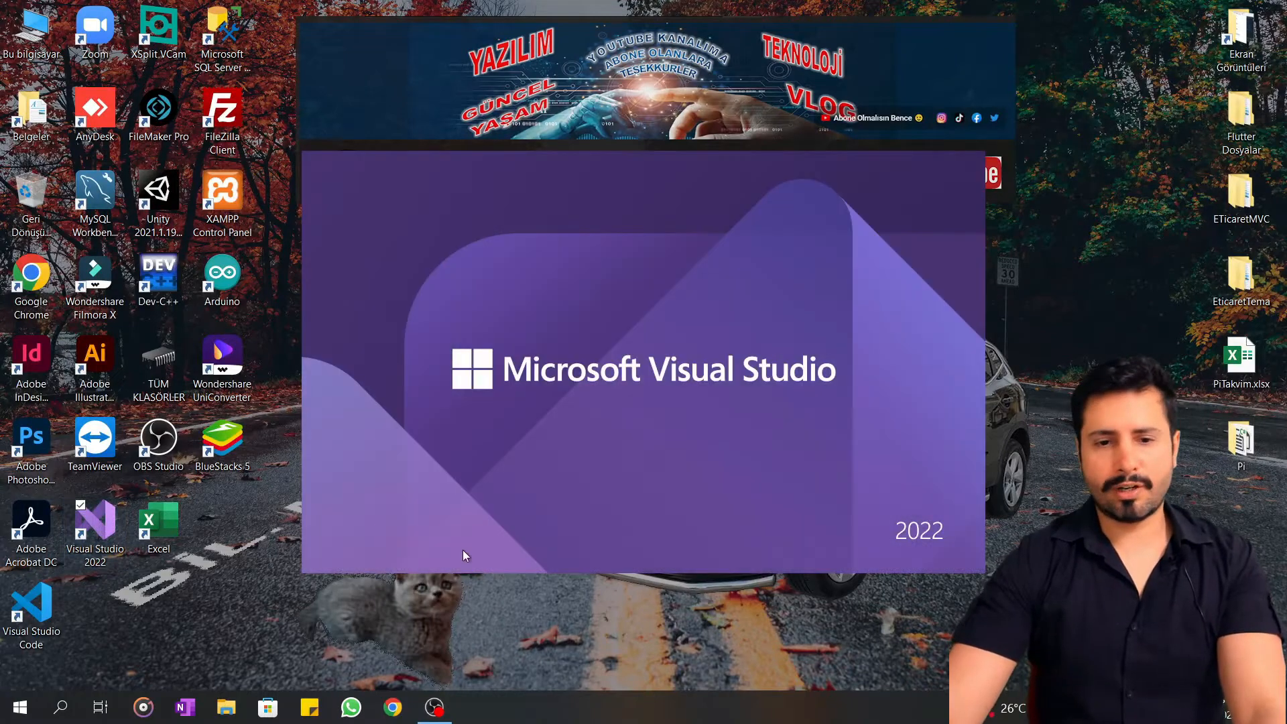
mouse_move(649, 266)
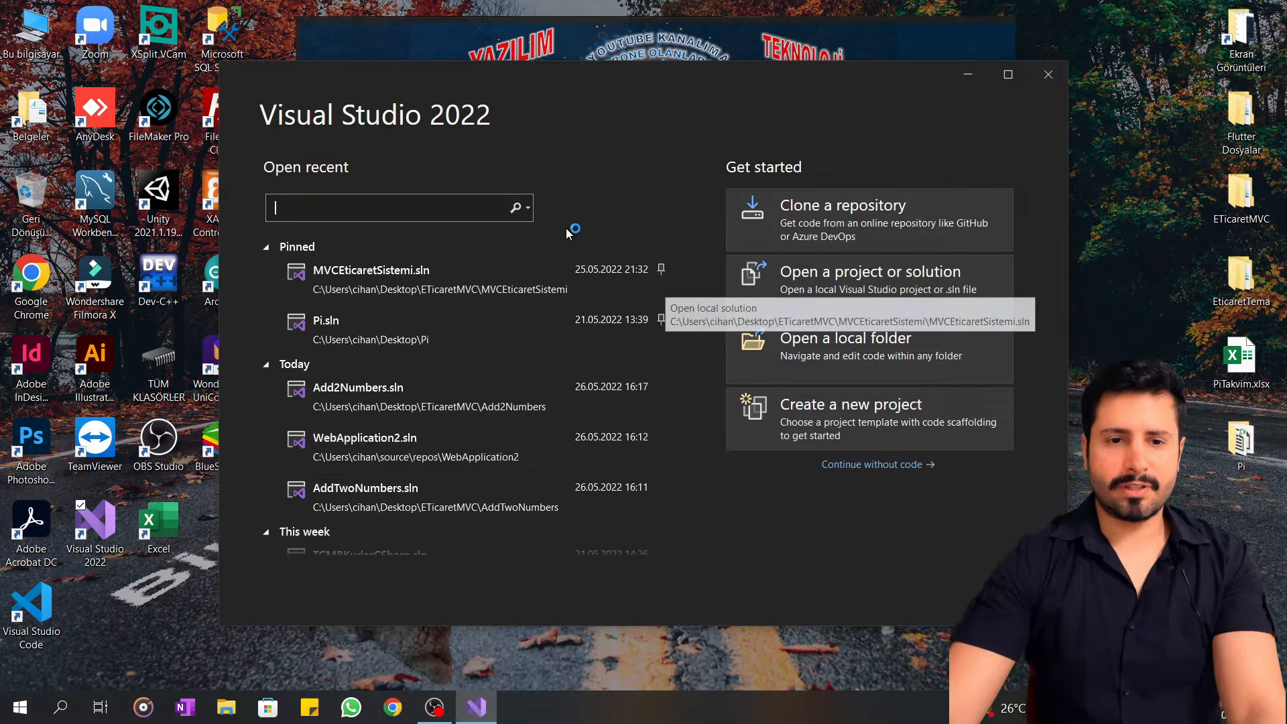
mouse_move(861, 433)
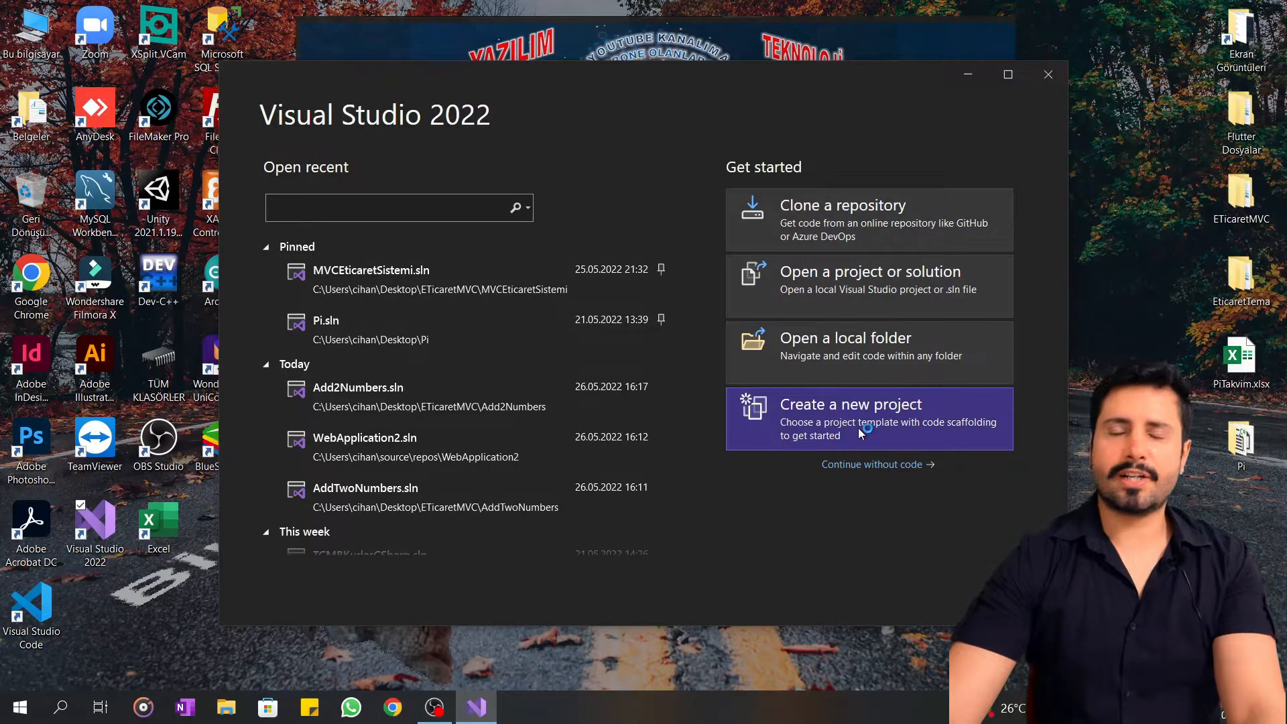
left_click(850, 403)
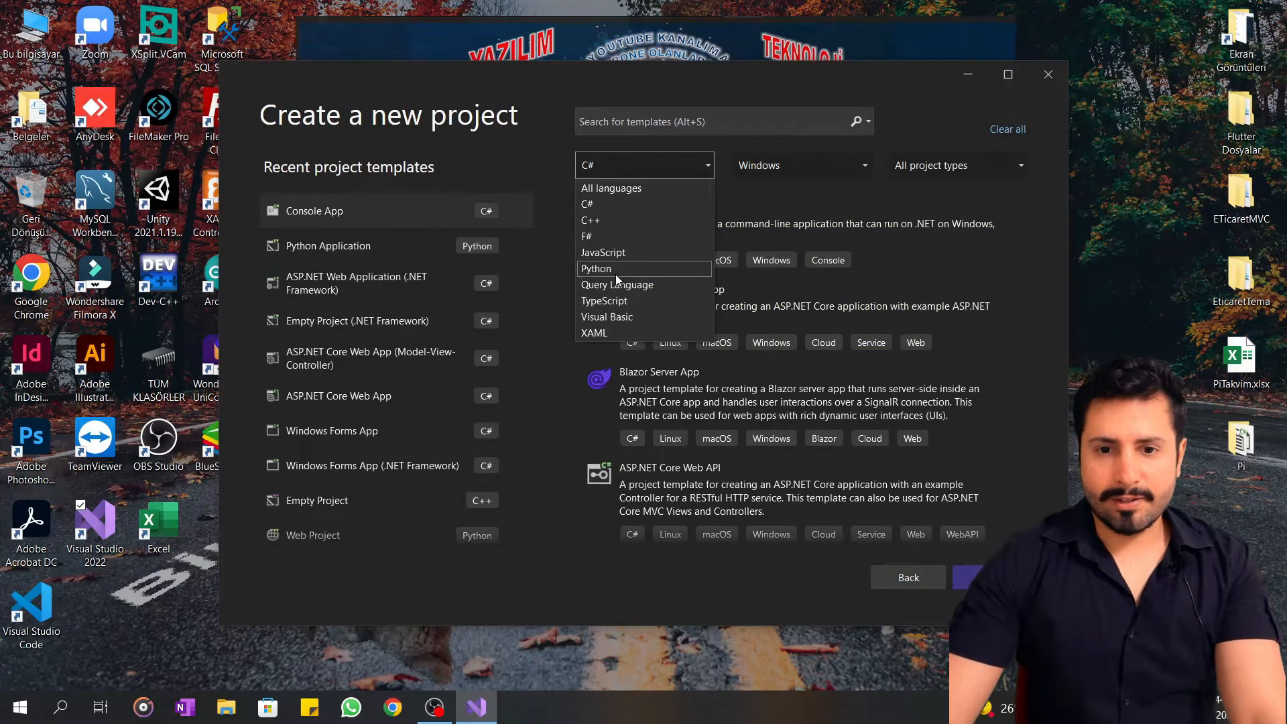
left_click(596, 268)
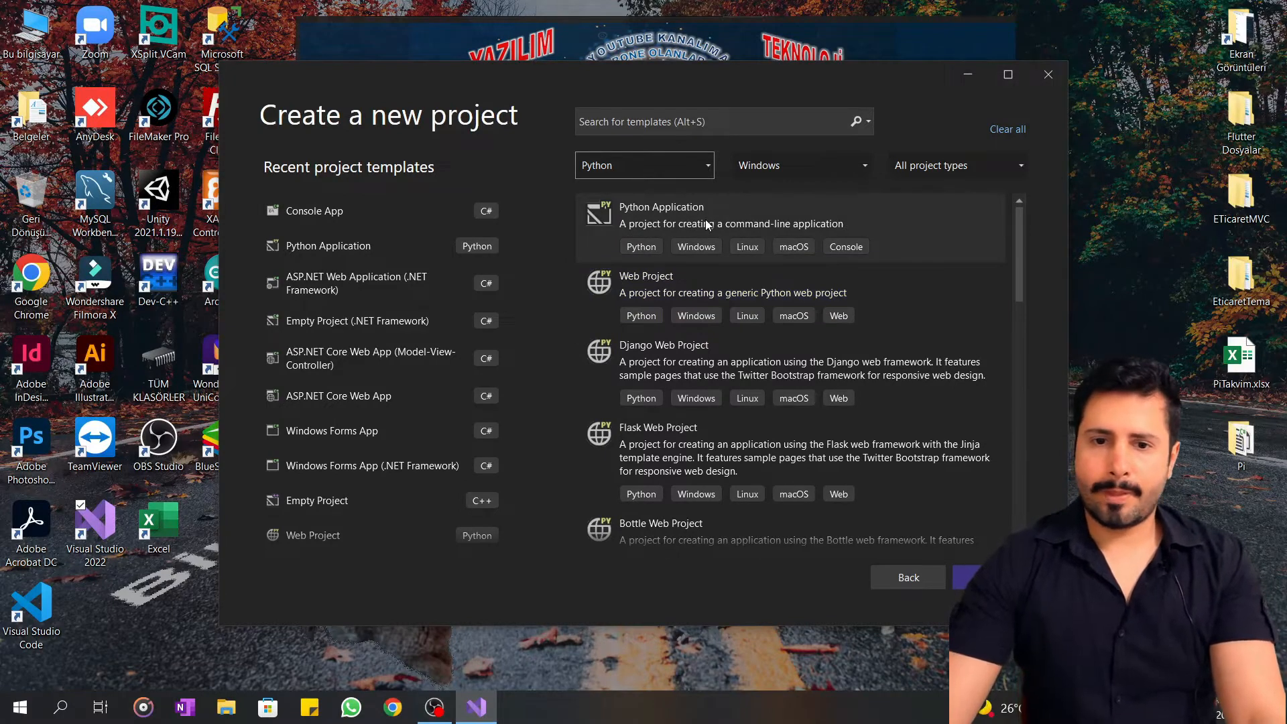
left_click(661, 214)
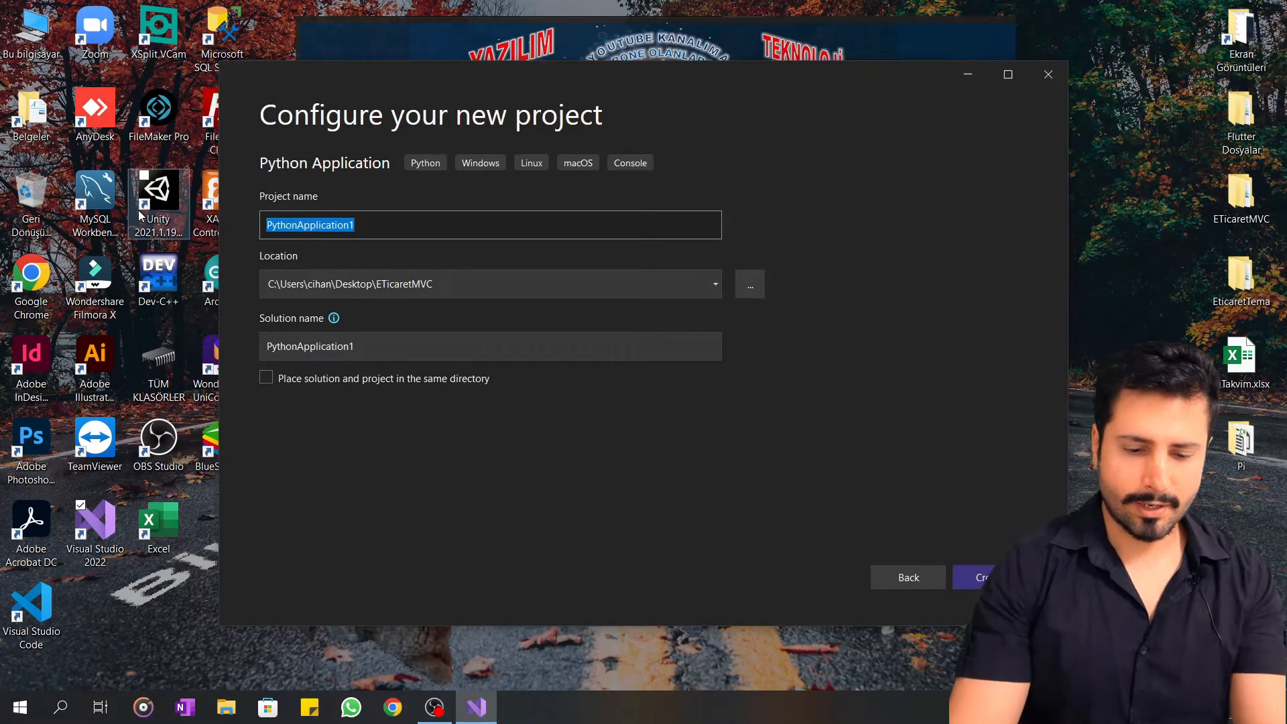
Step: Name the project Sum2Numbers and create it
type("Sum")
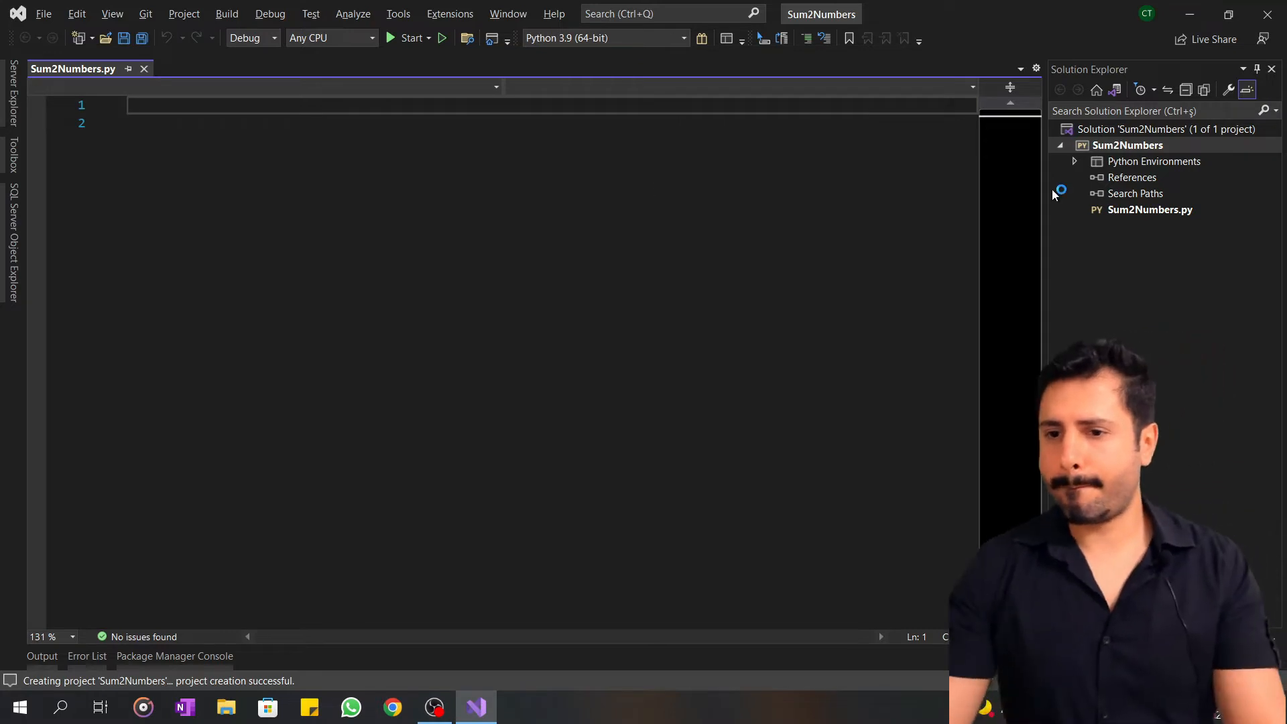
Step: Write num1 = 15 and num2 = 75 at the top of Sum2Numbers.py
left_click(1148, 209)
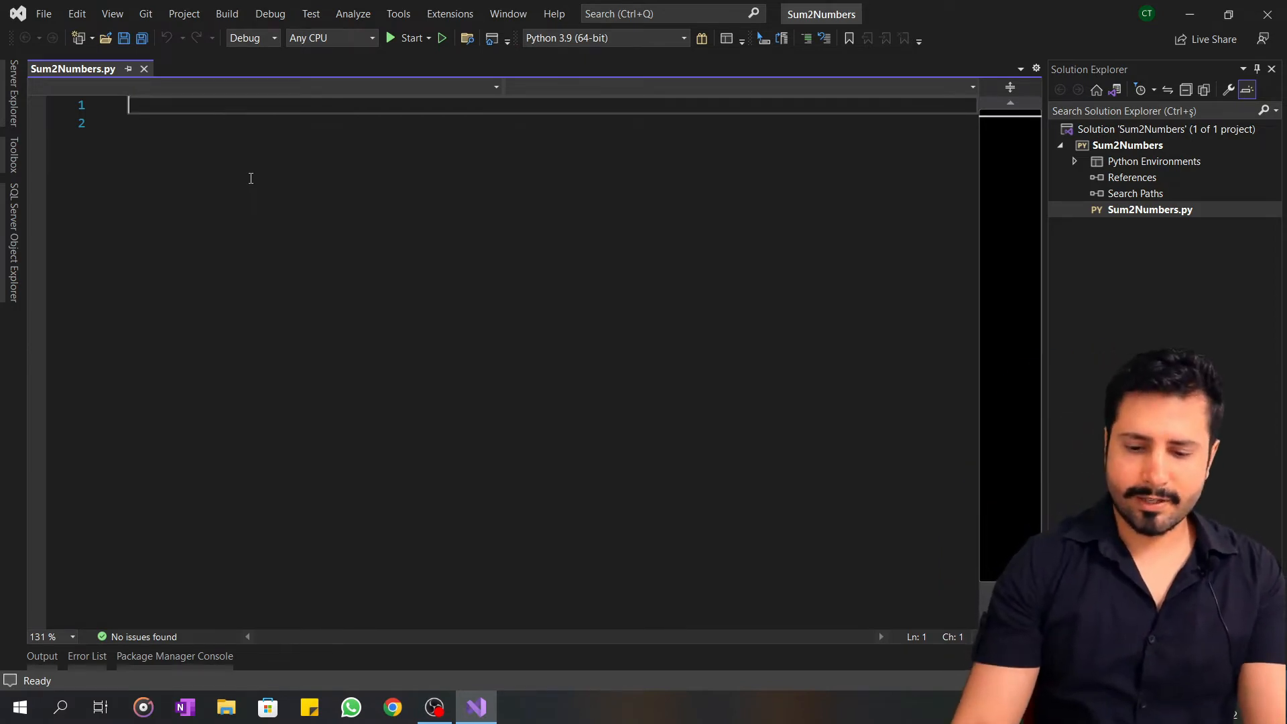
type("num")
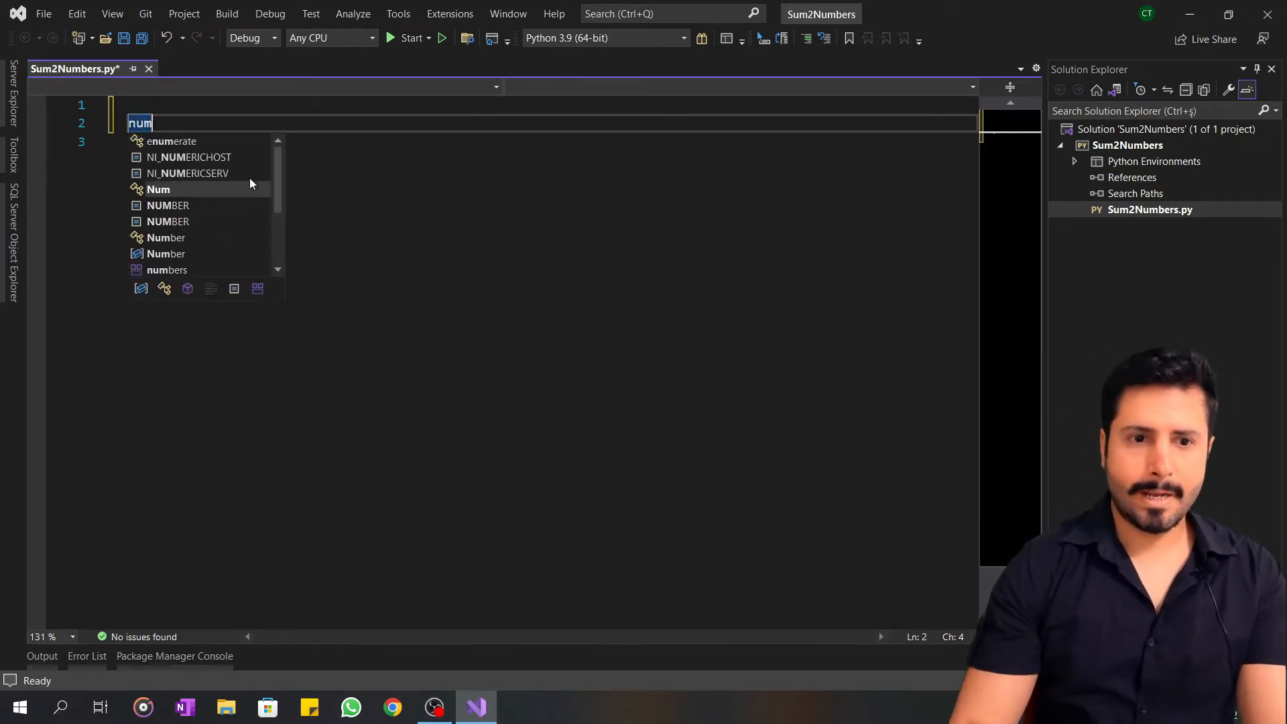
type("1 = 15")
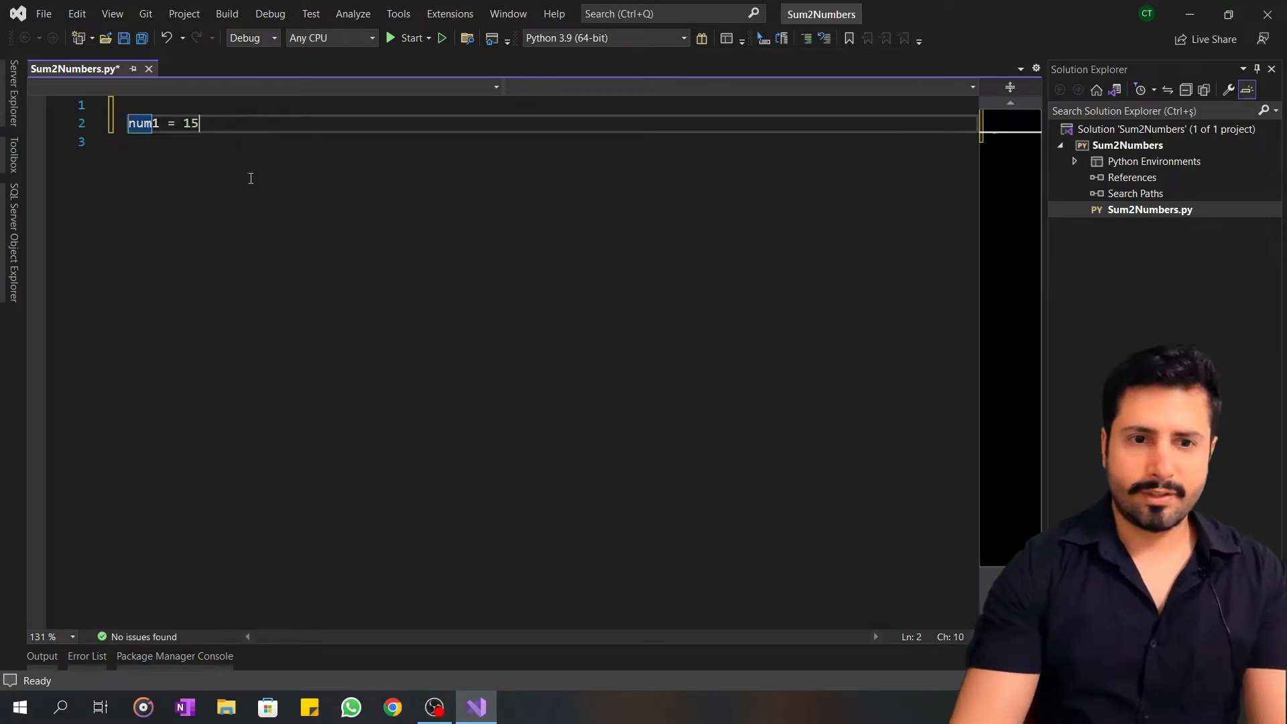
key("enter")
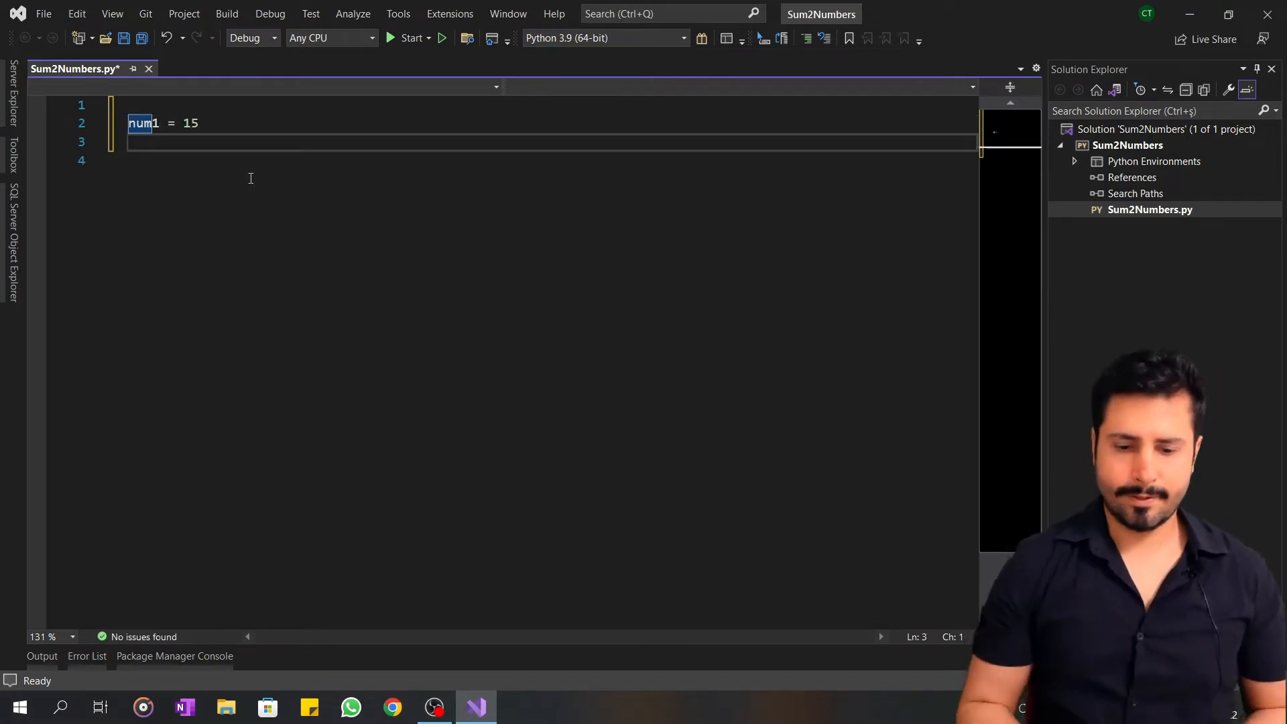
type("num2")
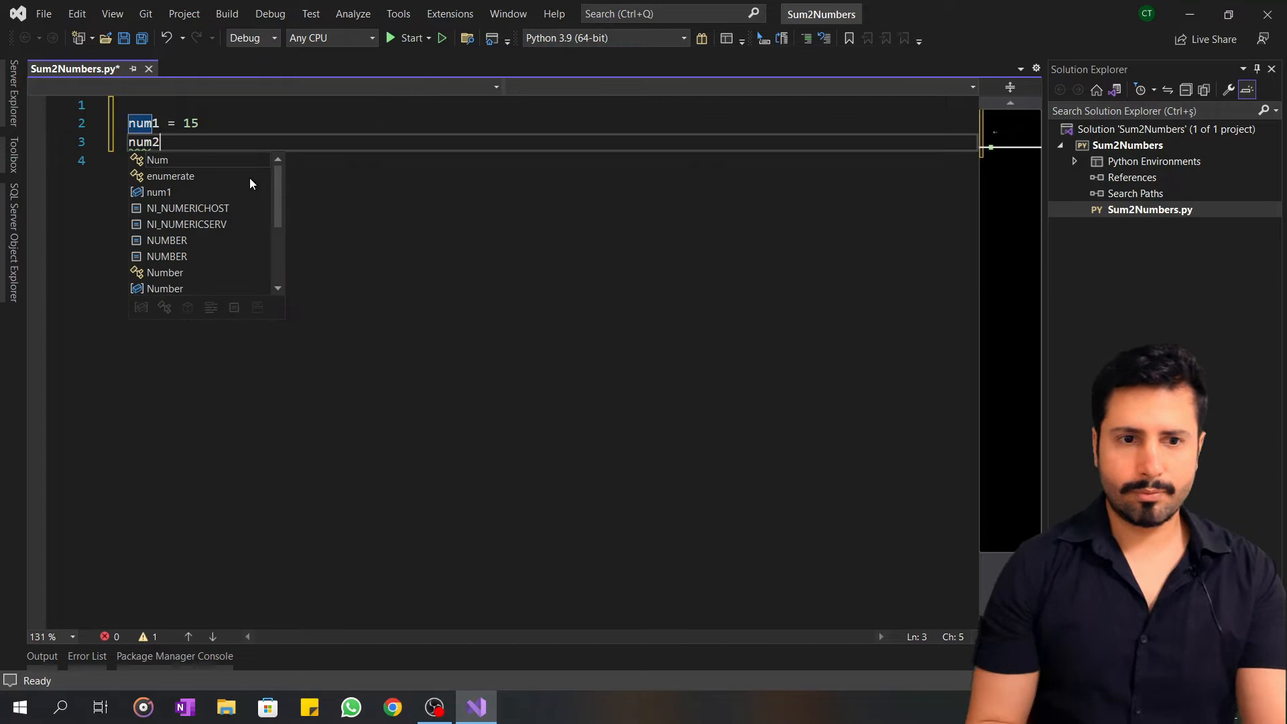
type("\" =\"")
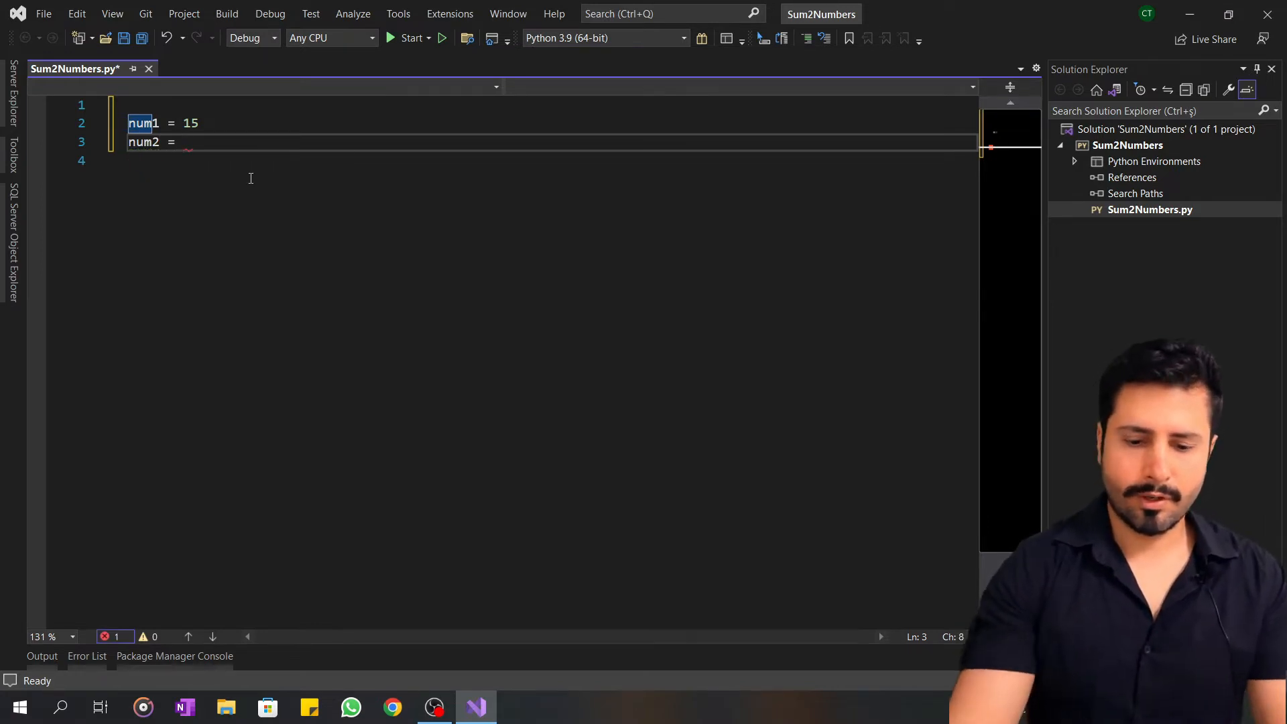
type("75")
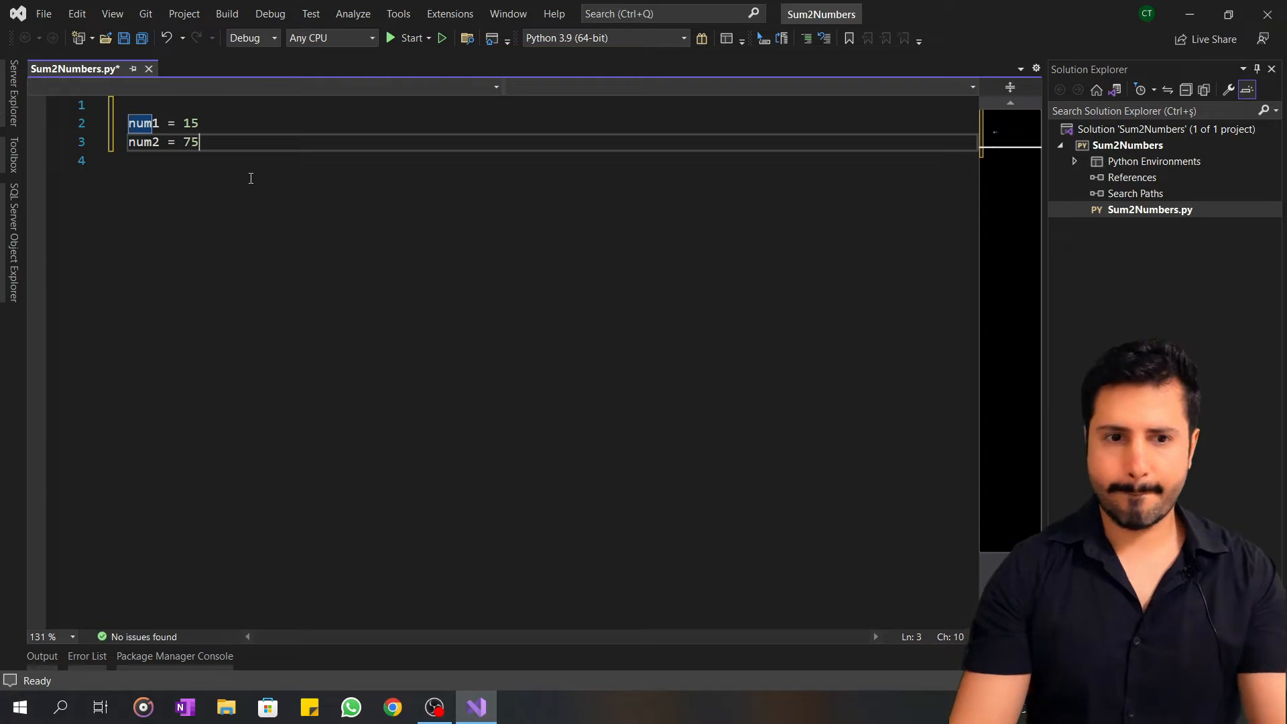
key("Enter")
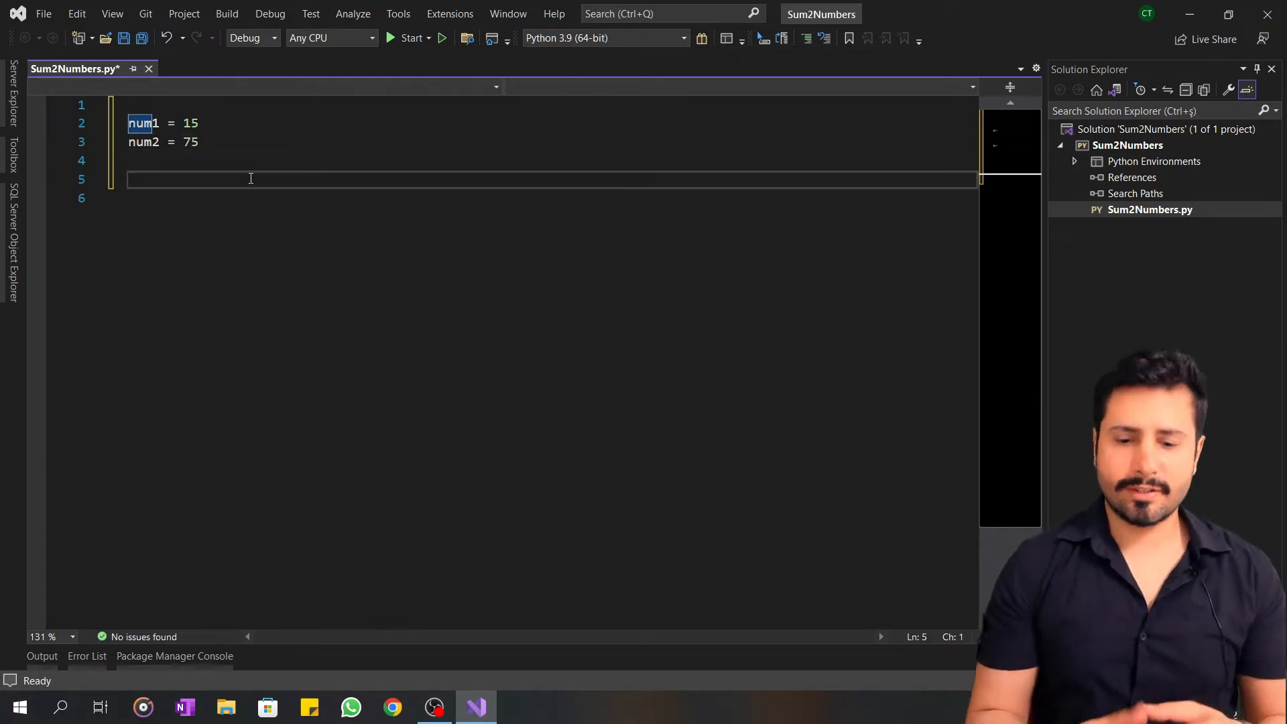
Step: Add print(num1+num2) below the variable assignments
type("print")
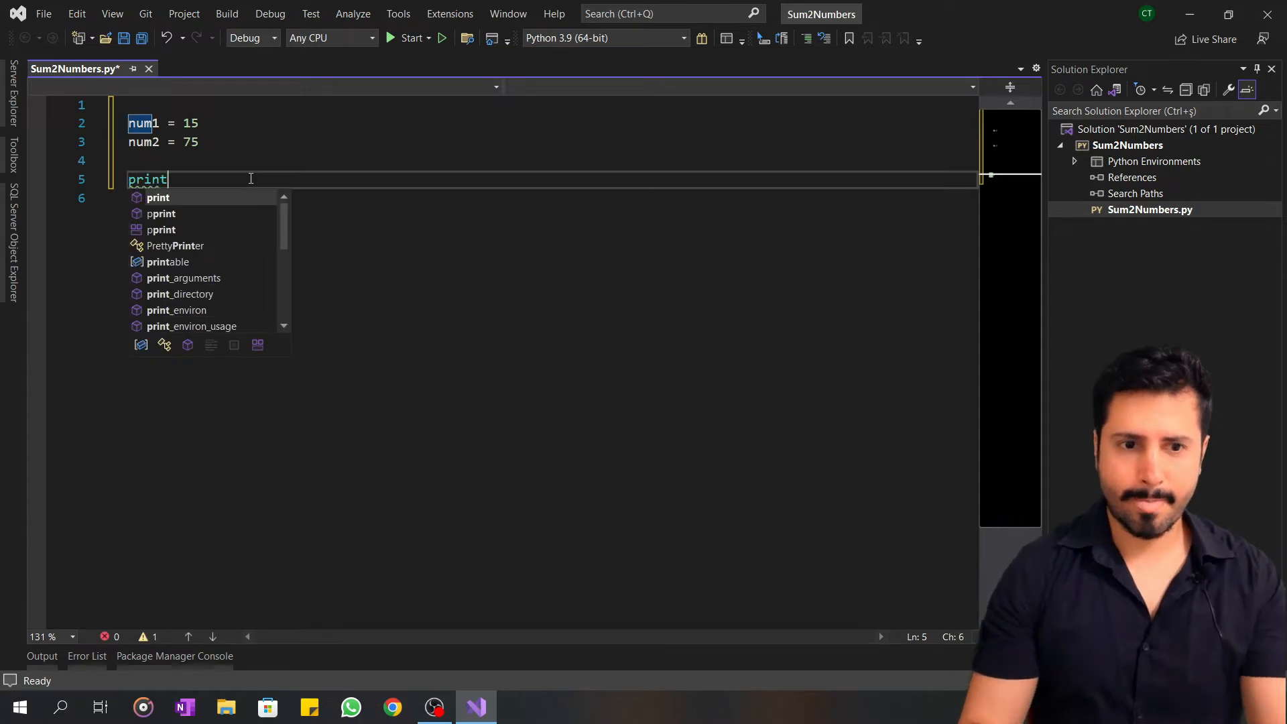
type("(")
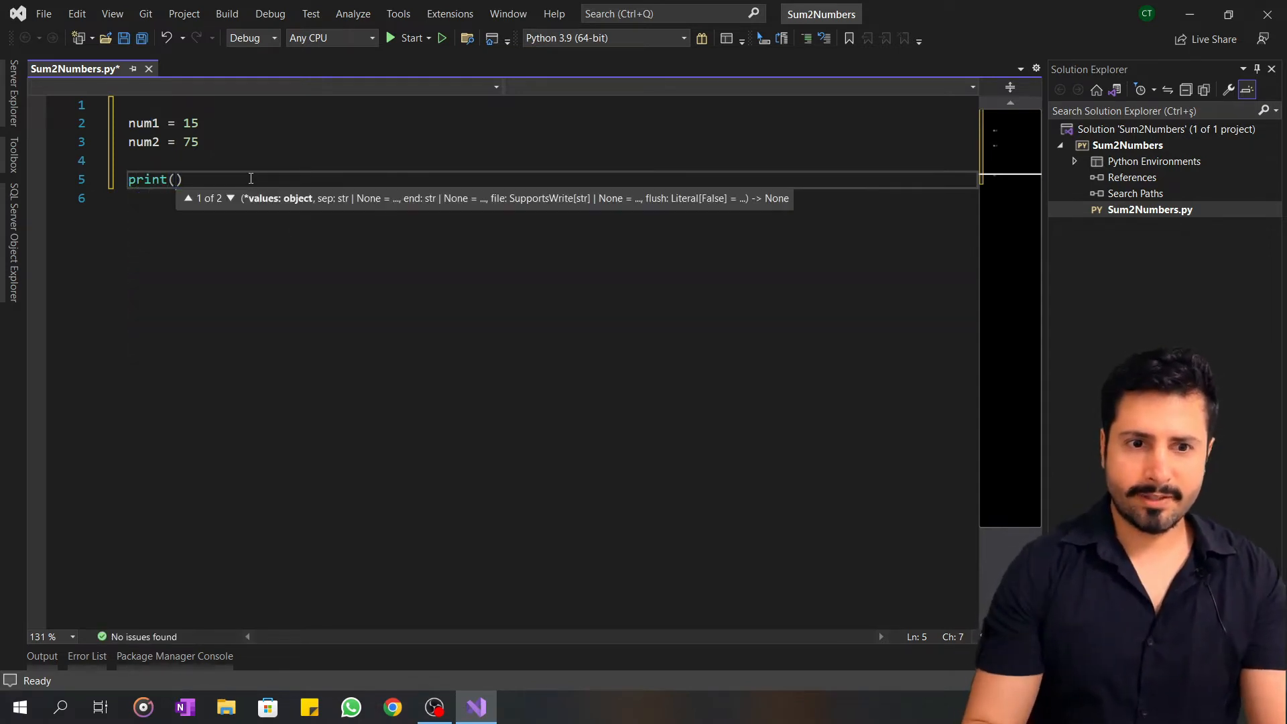
type("num1")
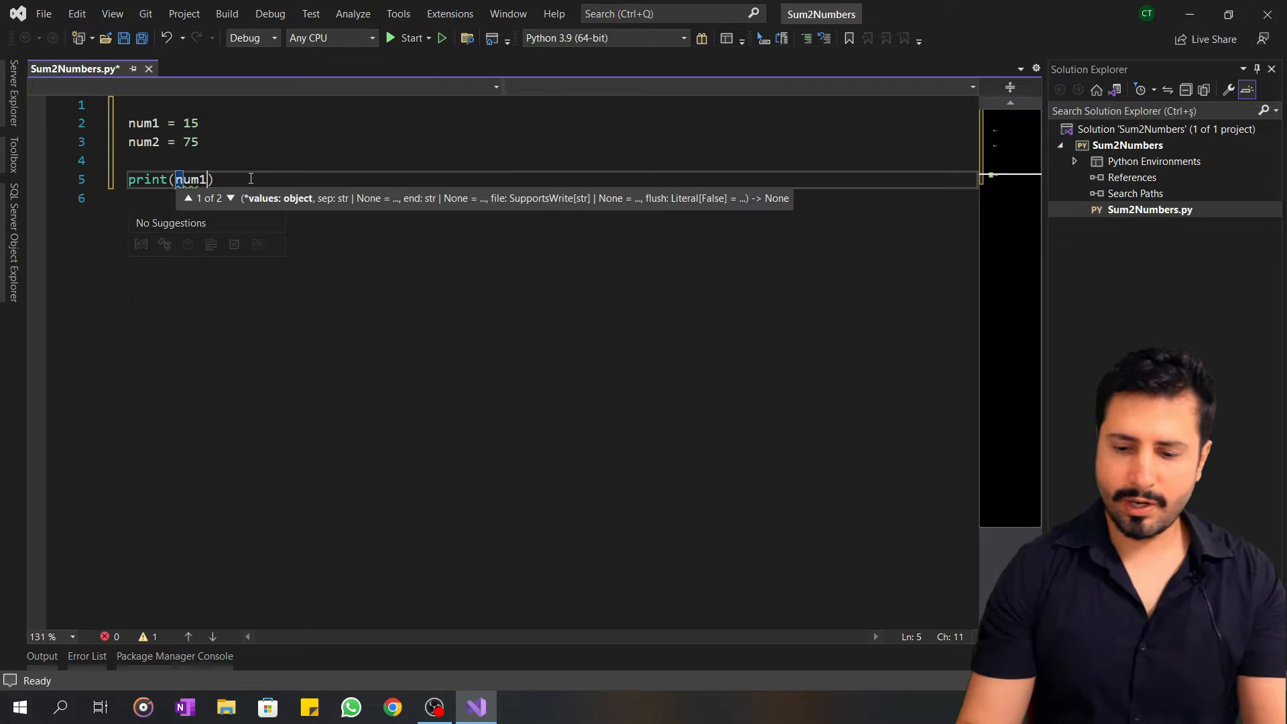
type("+num2")
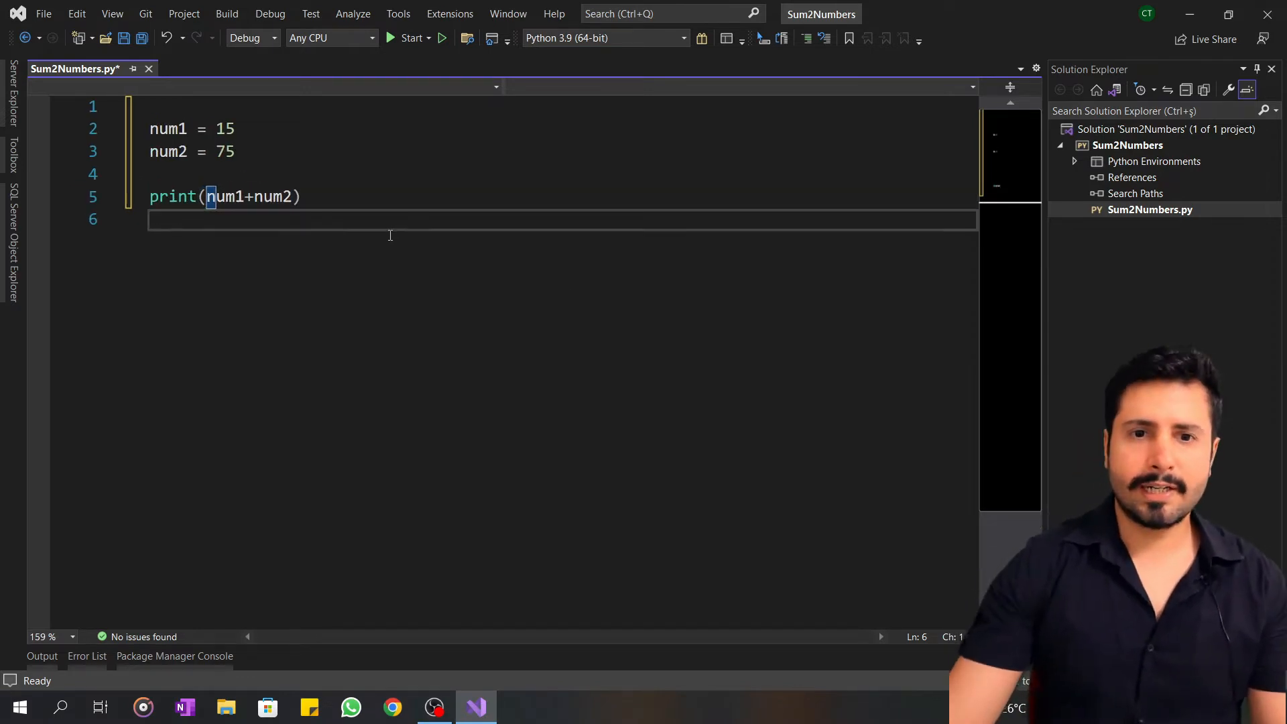
mouse_move(411, 38)
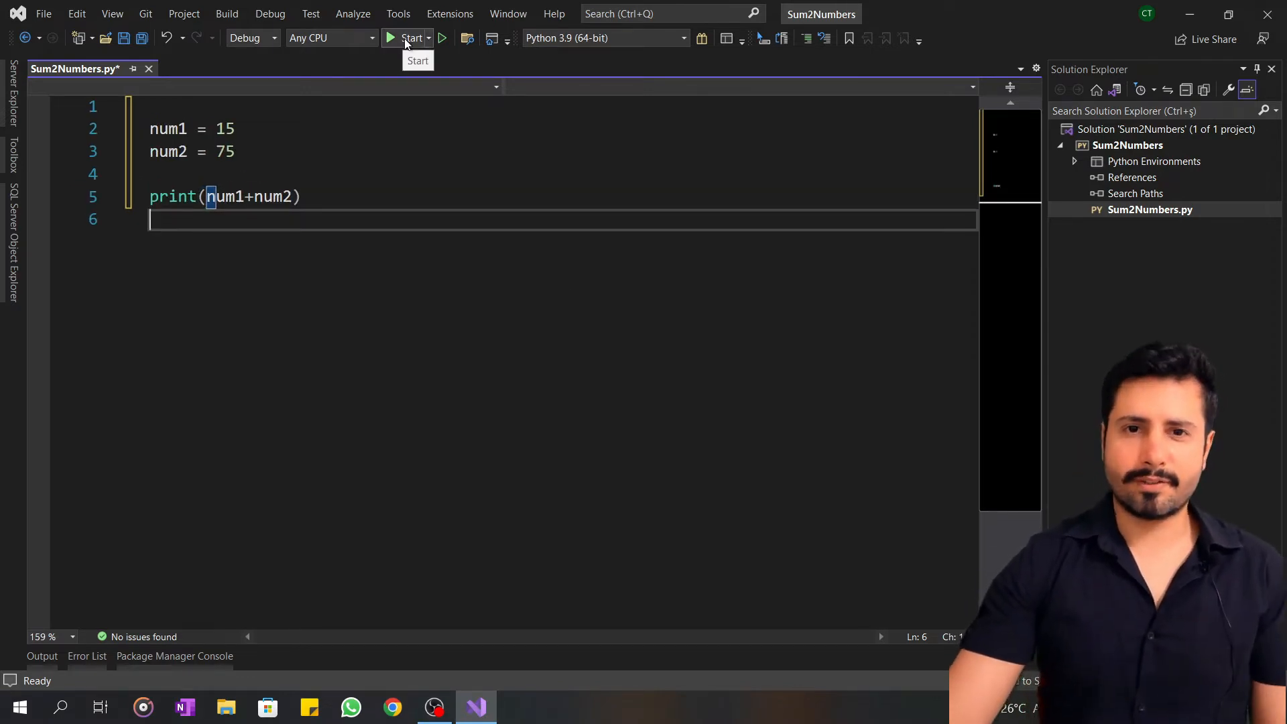
Step: Run the script with Start to display the sum of num1 and num2
left_click(411, 38)
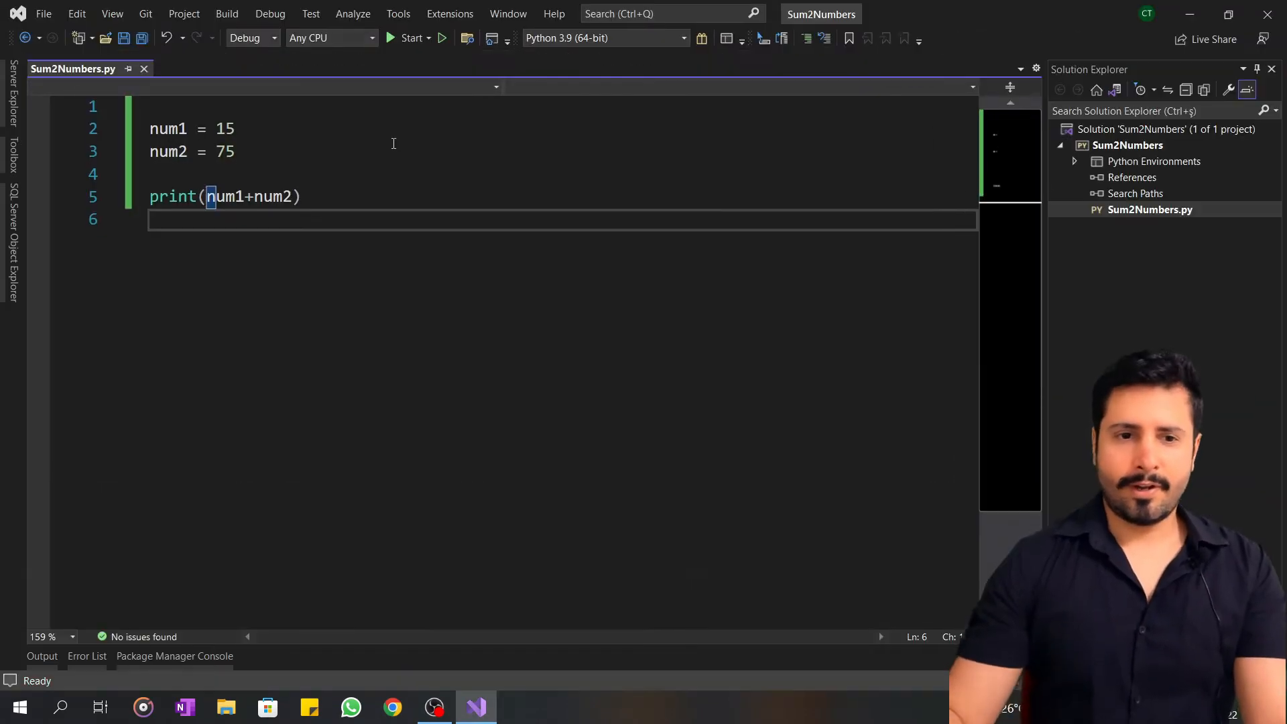
Step: Space the sum as num1 + num2 and add print(num1 - num2 on the next line
double_click(225, 196)
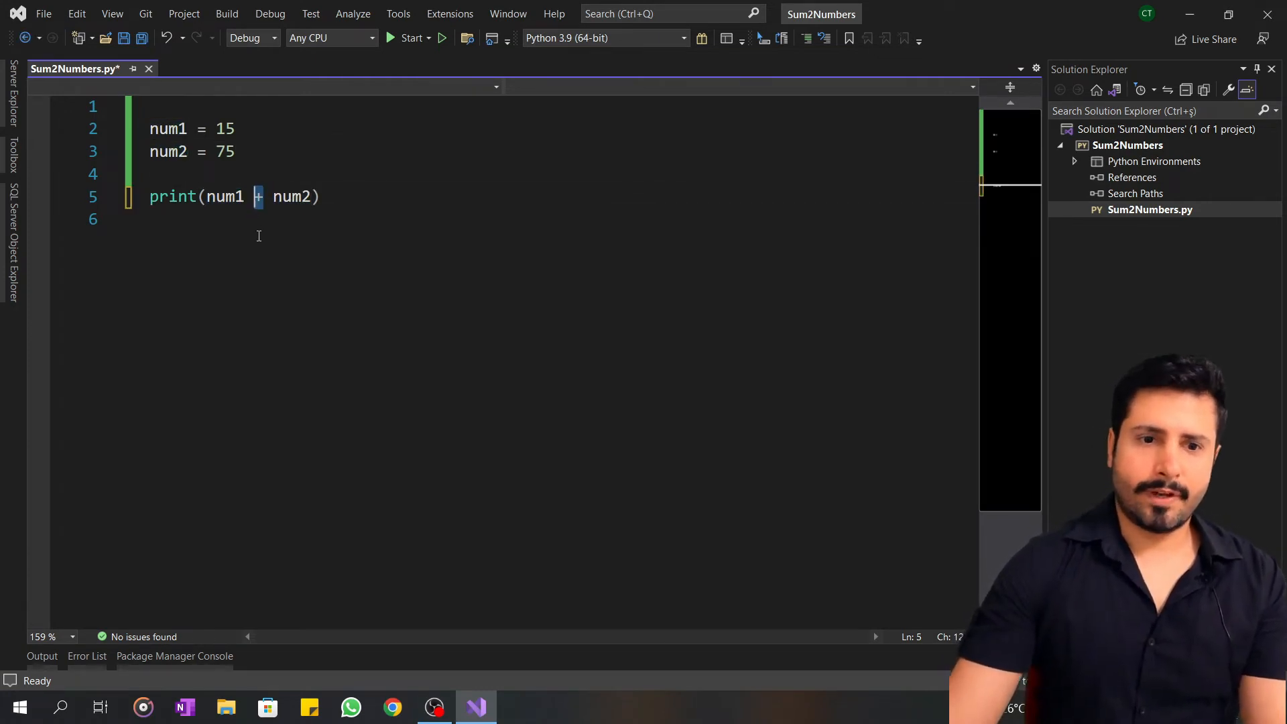
type("-")
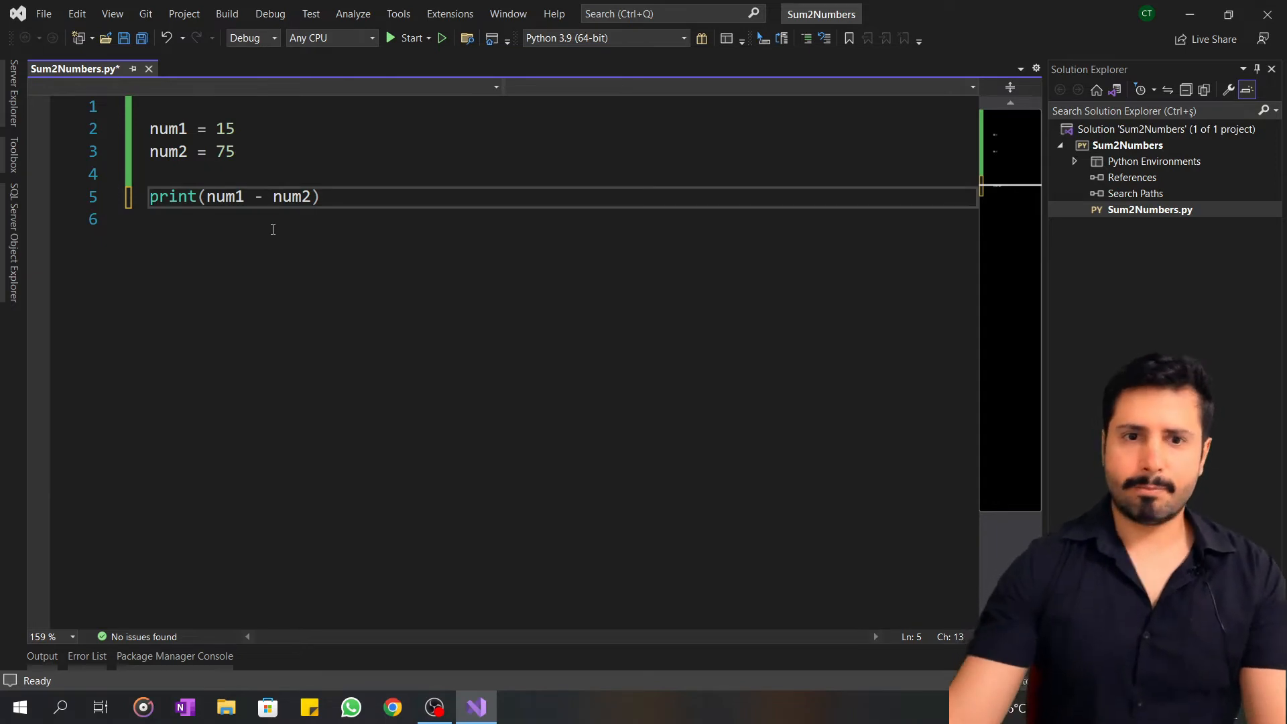
type("+")
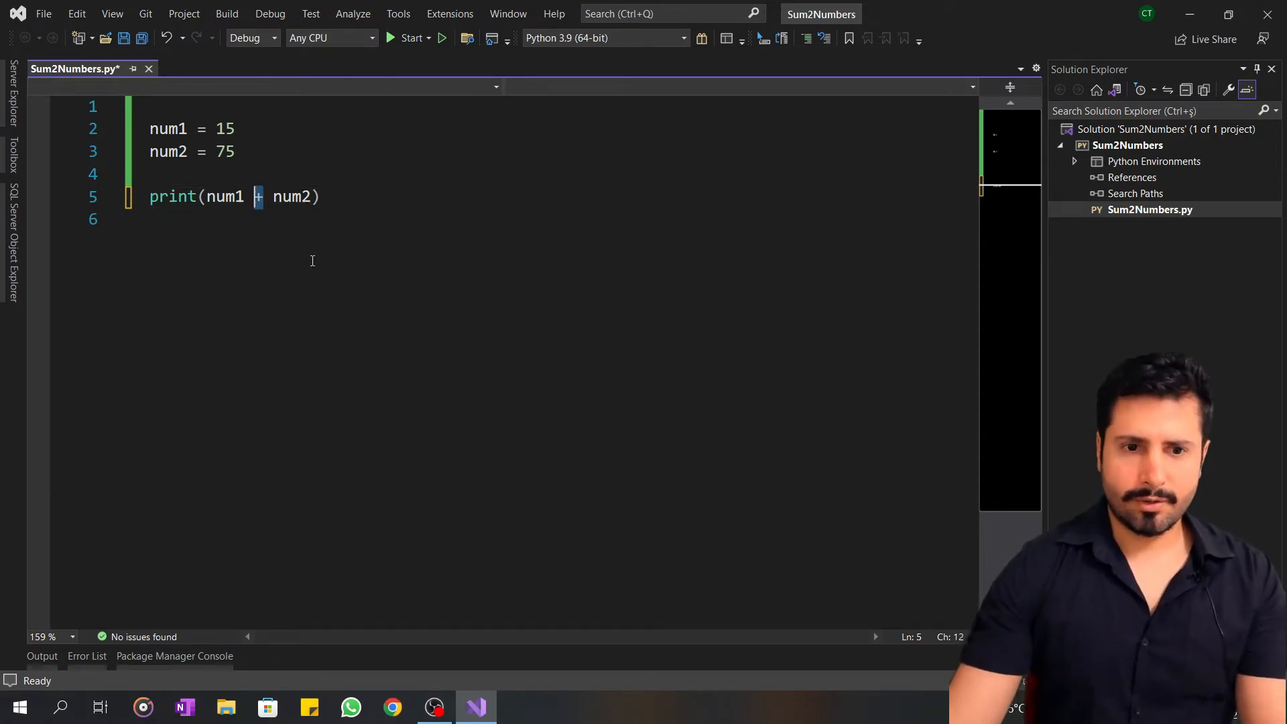
key("enter")
type("print(num1")
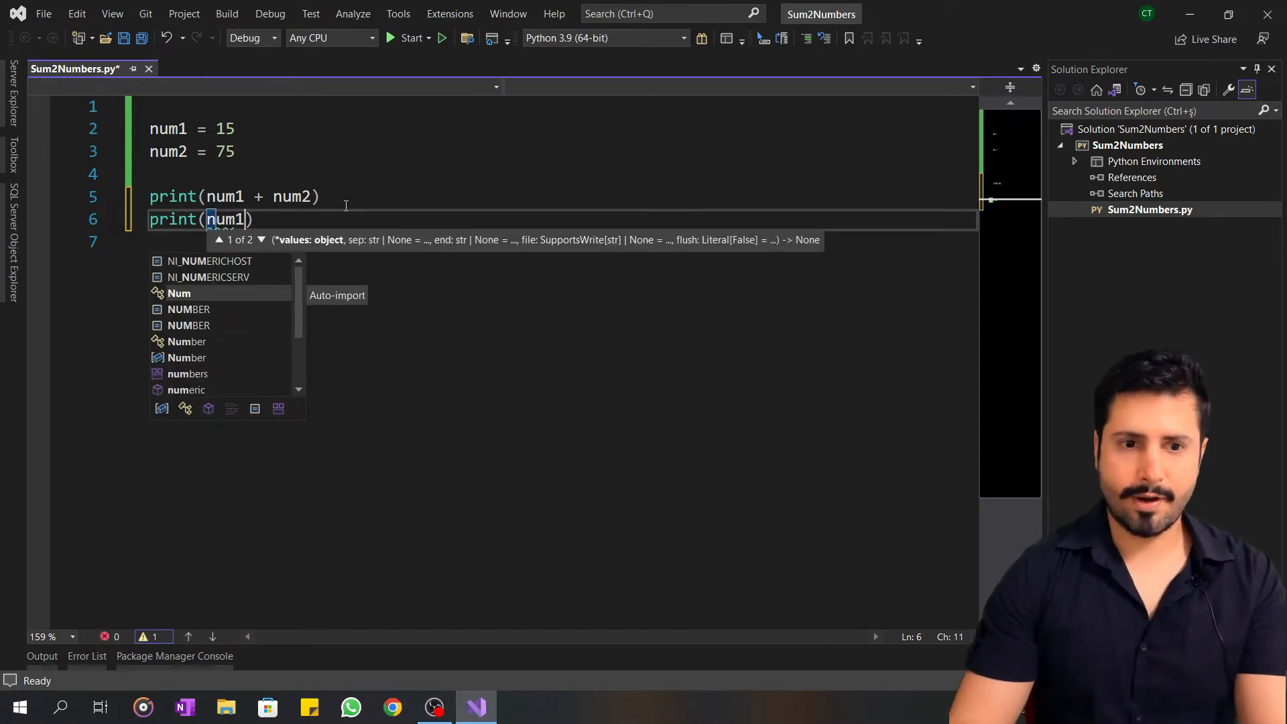
type("-")
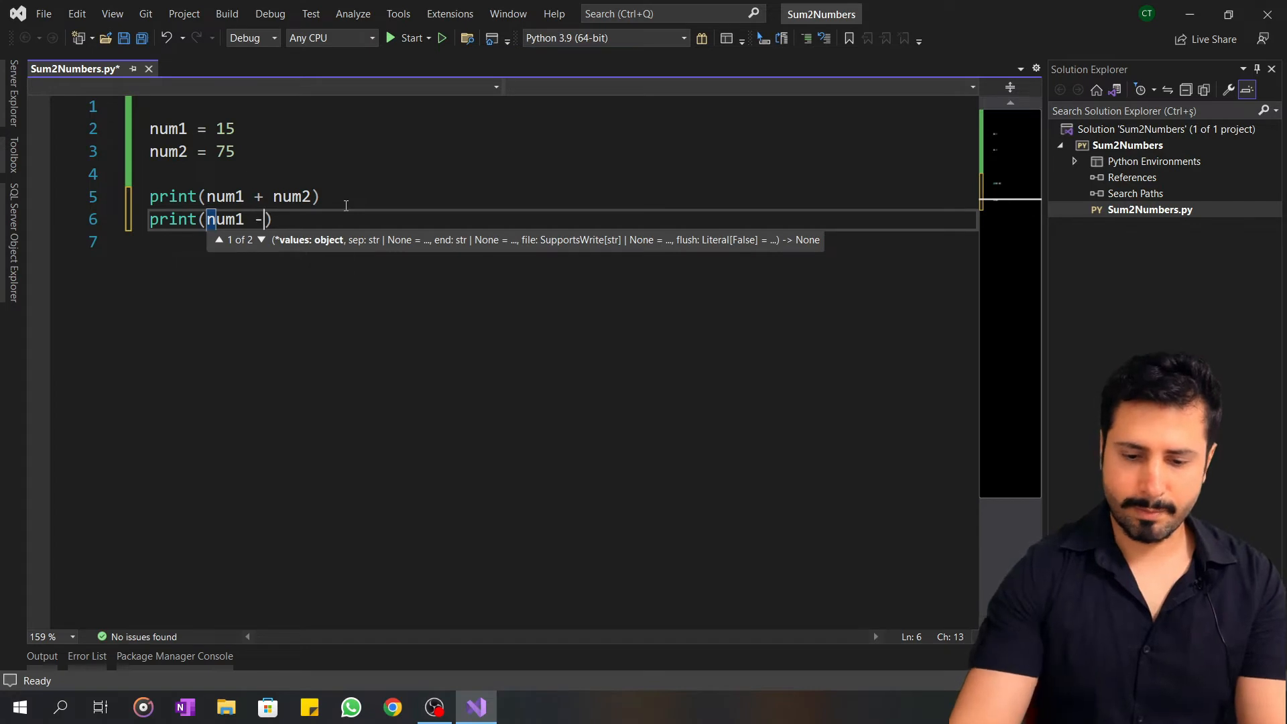
type("num2")
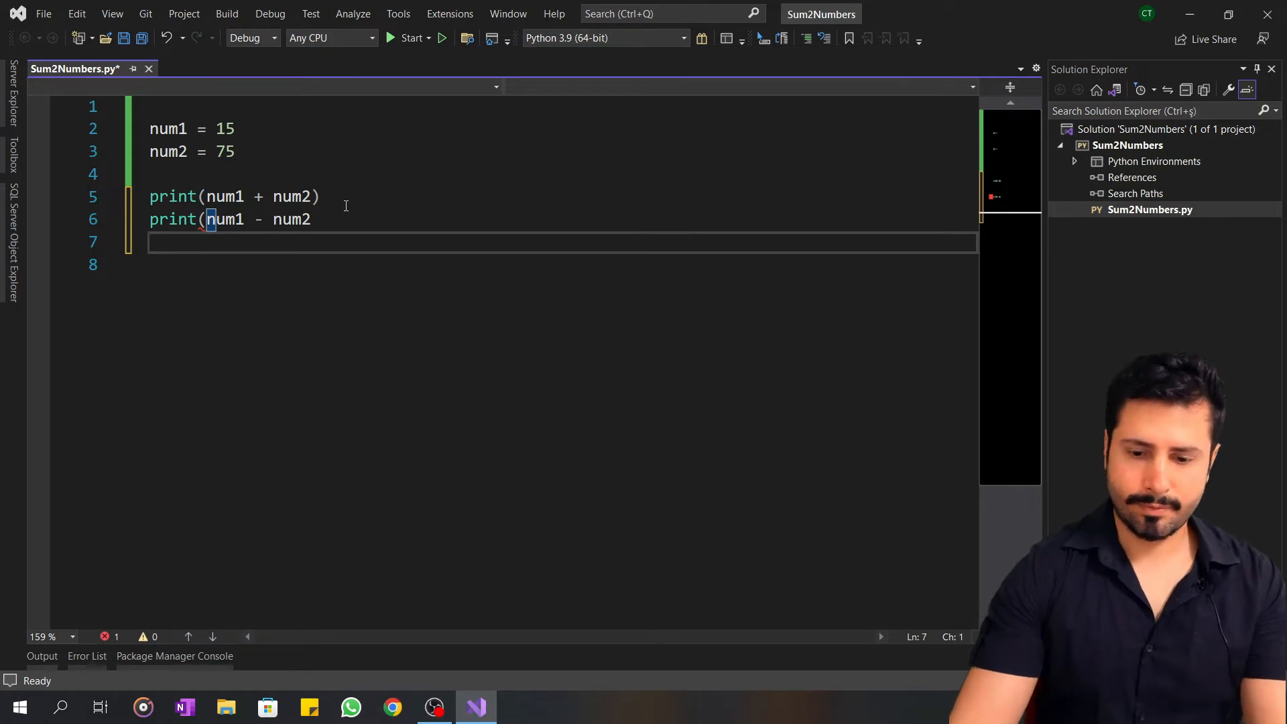
Step: Add print(num1 * num2) for the product on a new line
type("print")
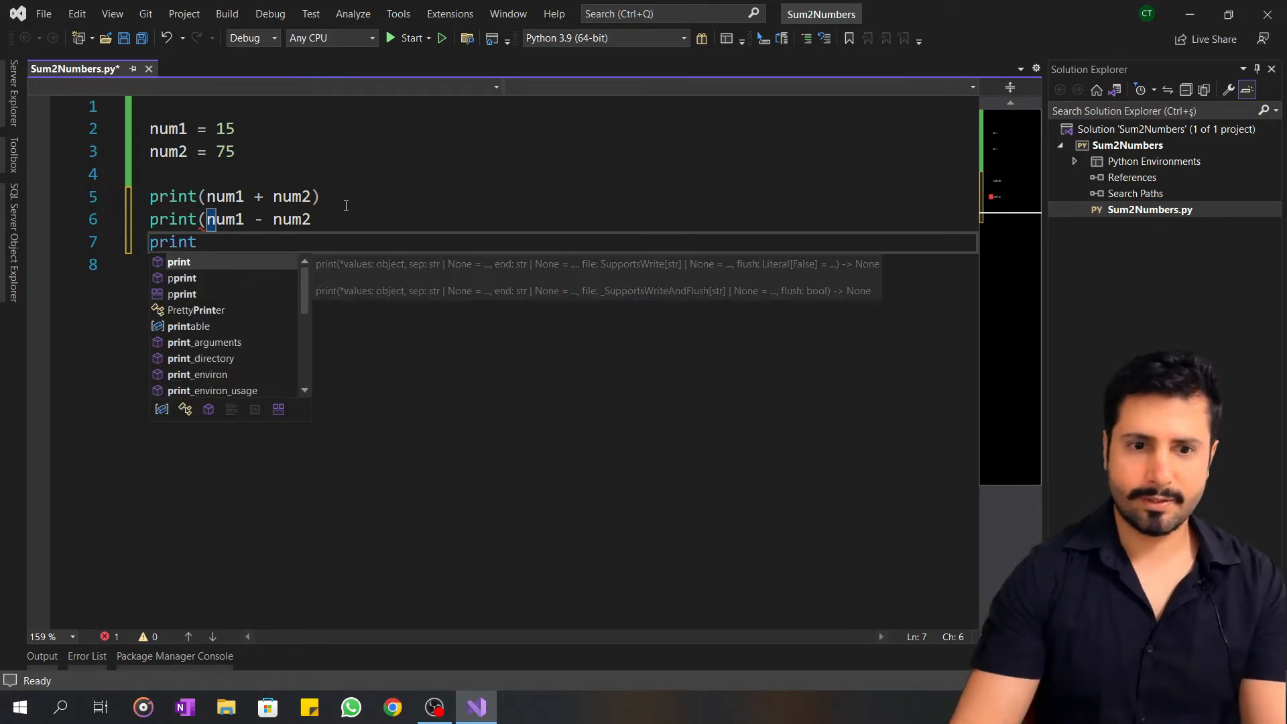
type("(")
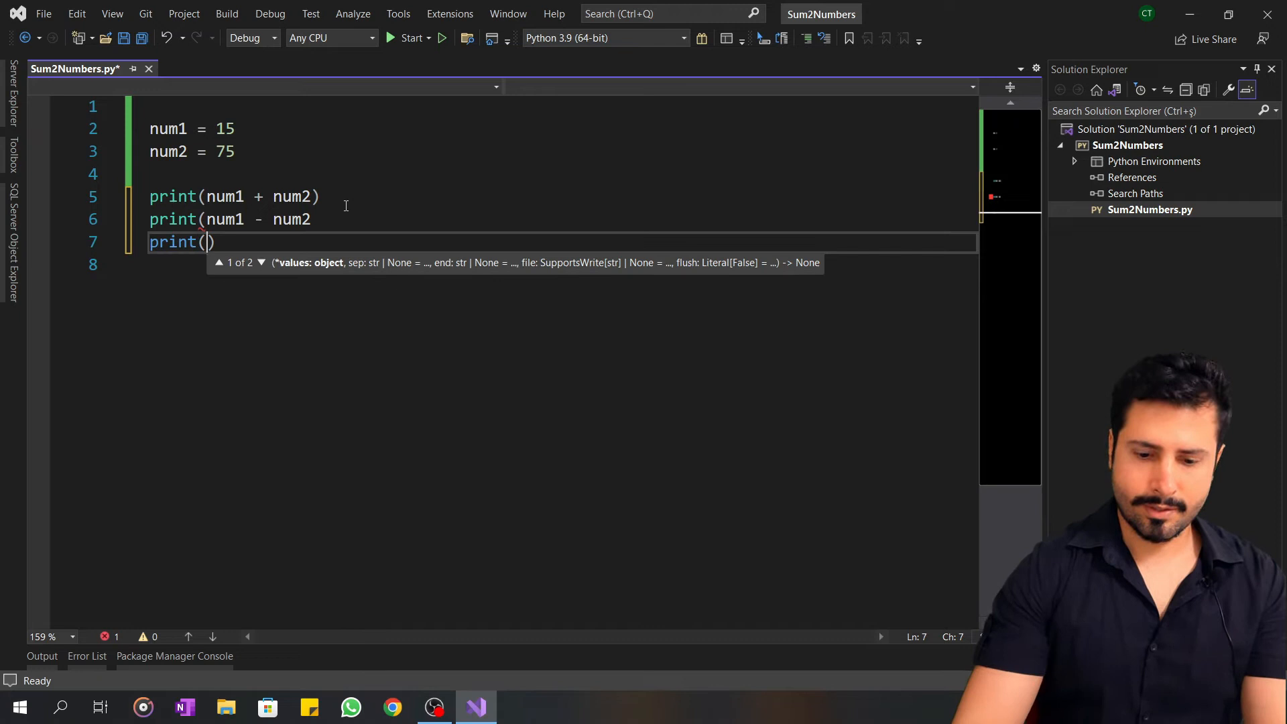
type("num1")
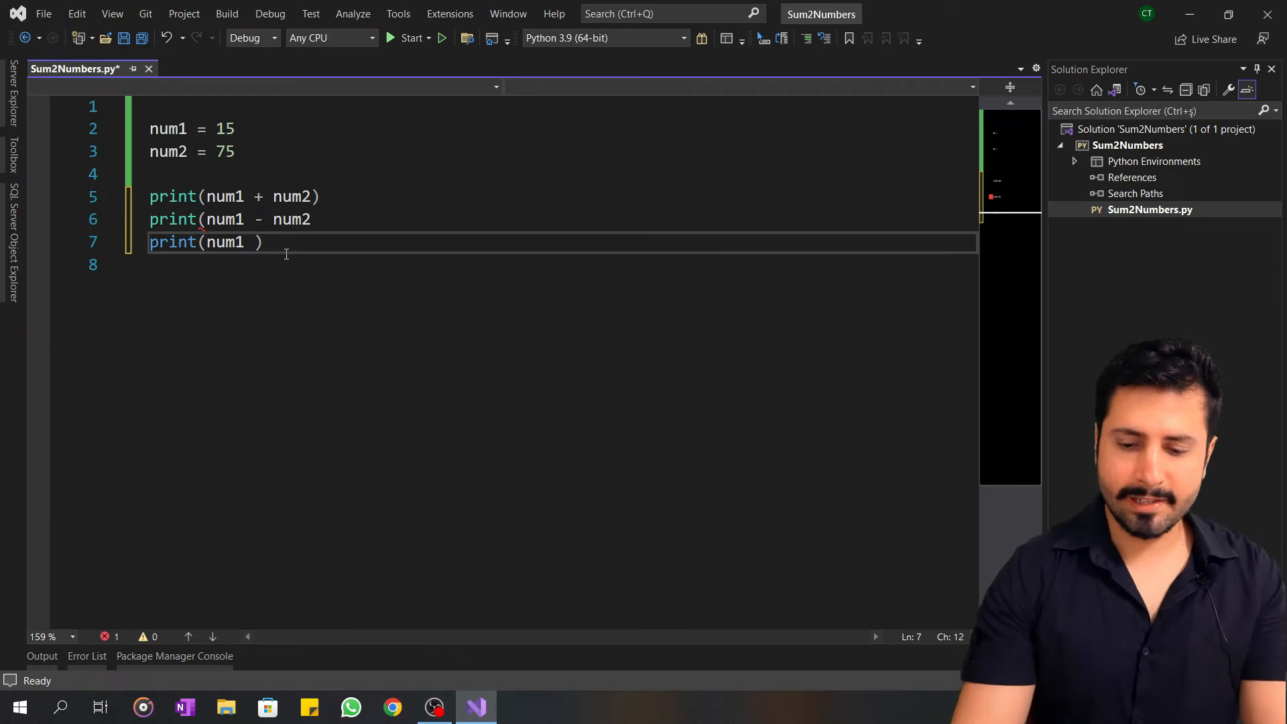
type("* num2")
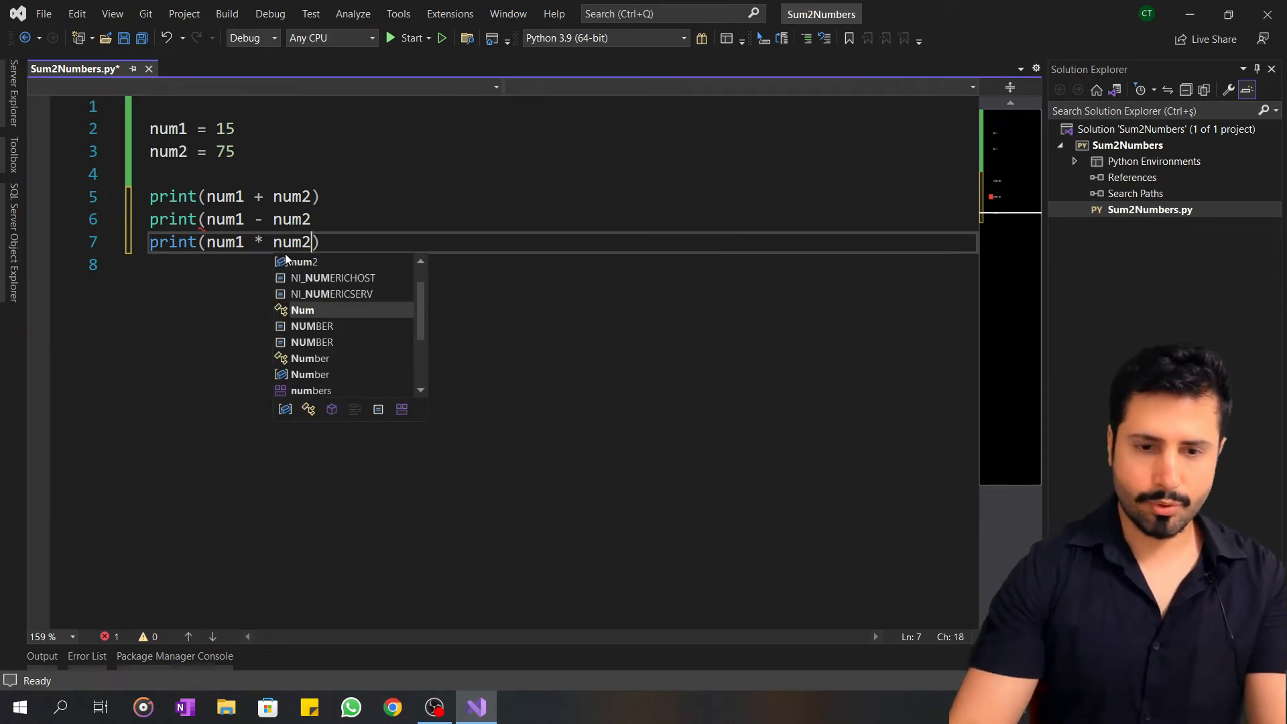
key("Escape")
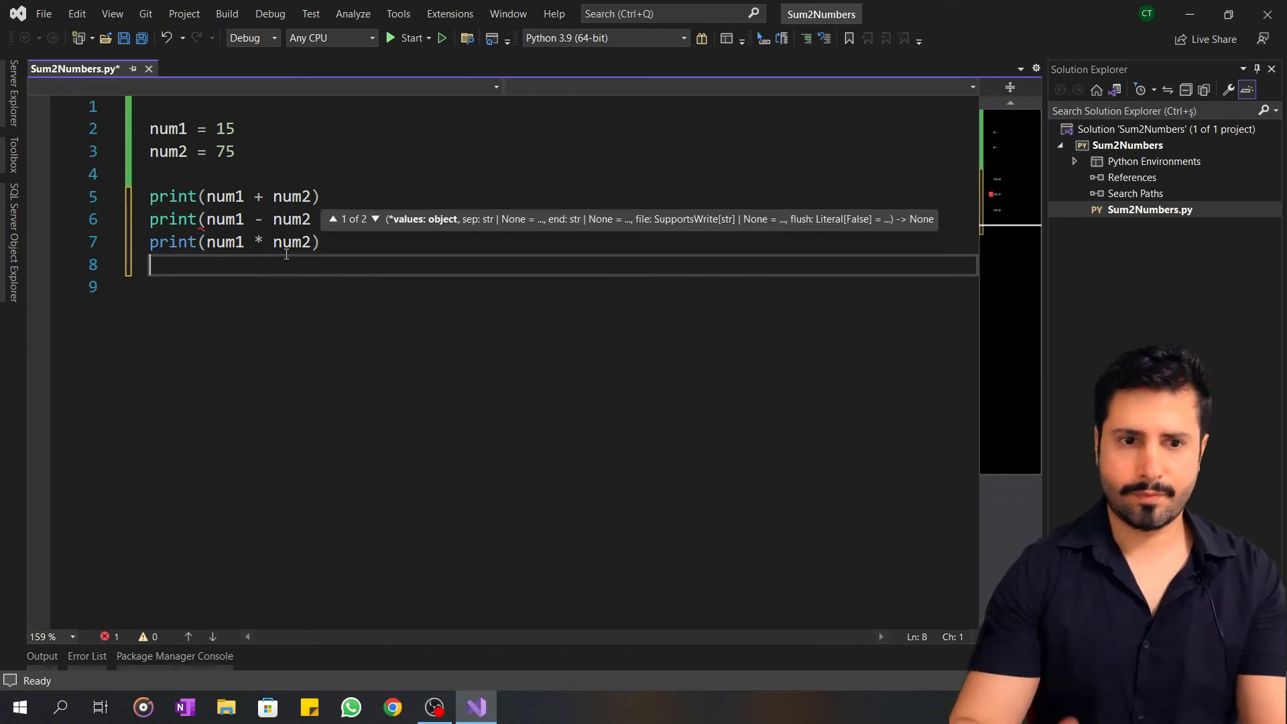
mouse_move(368, 330)
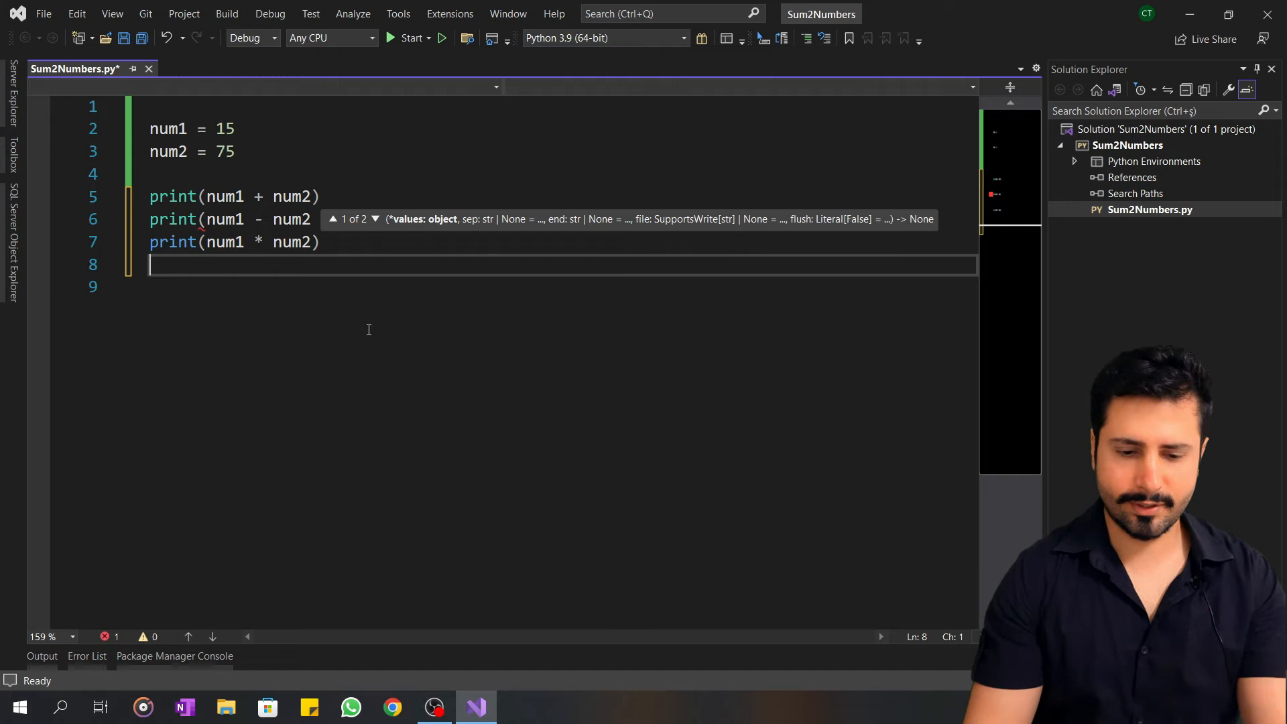
Step: Add print(num2 / num1) for the quotient and run the script in the debugger
type("print")
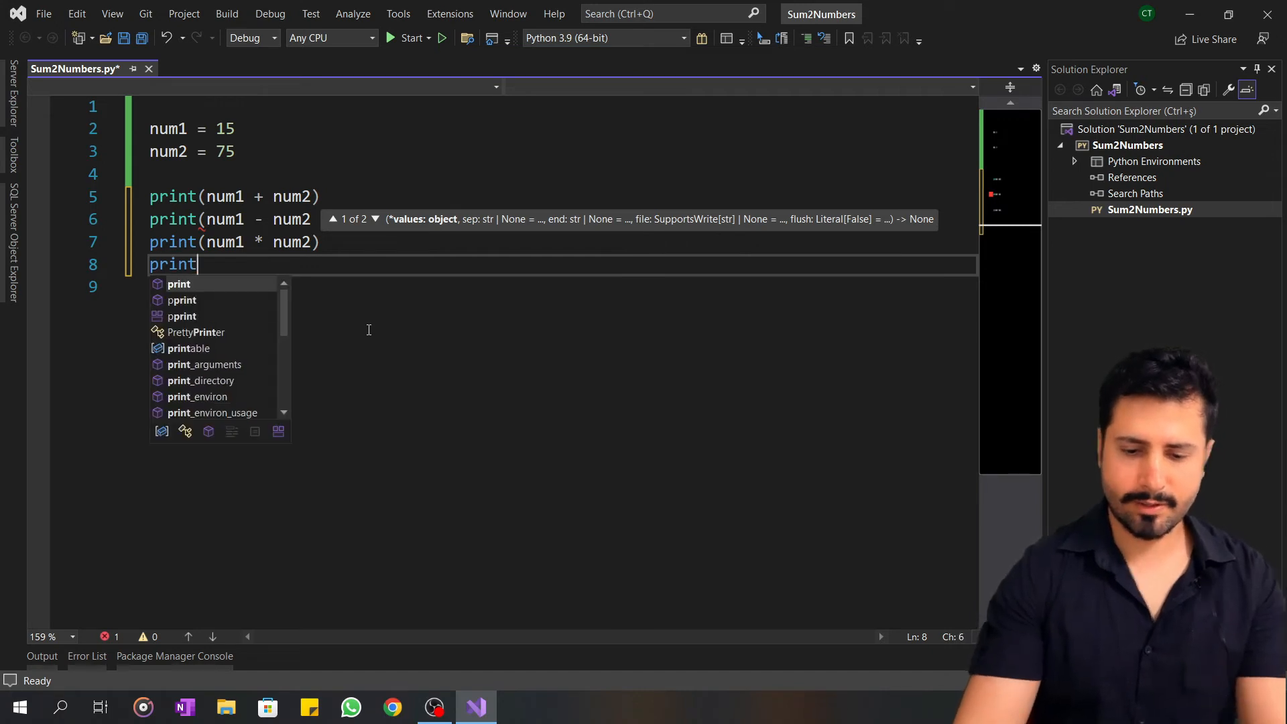
type("(num2 /")
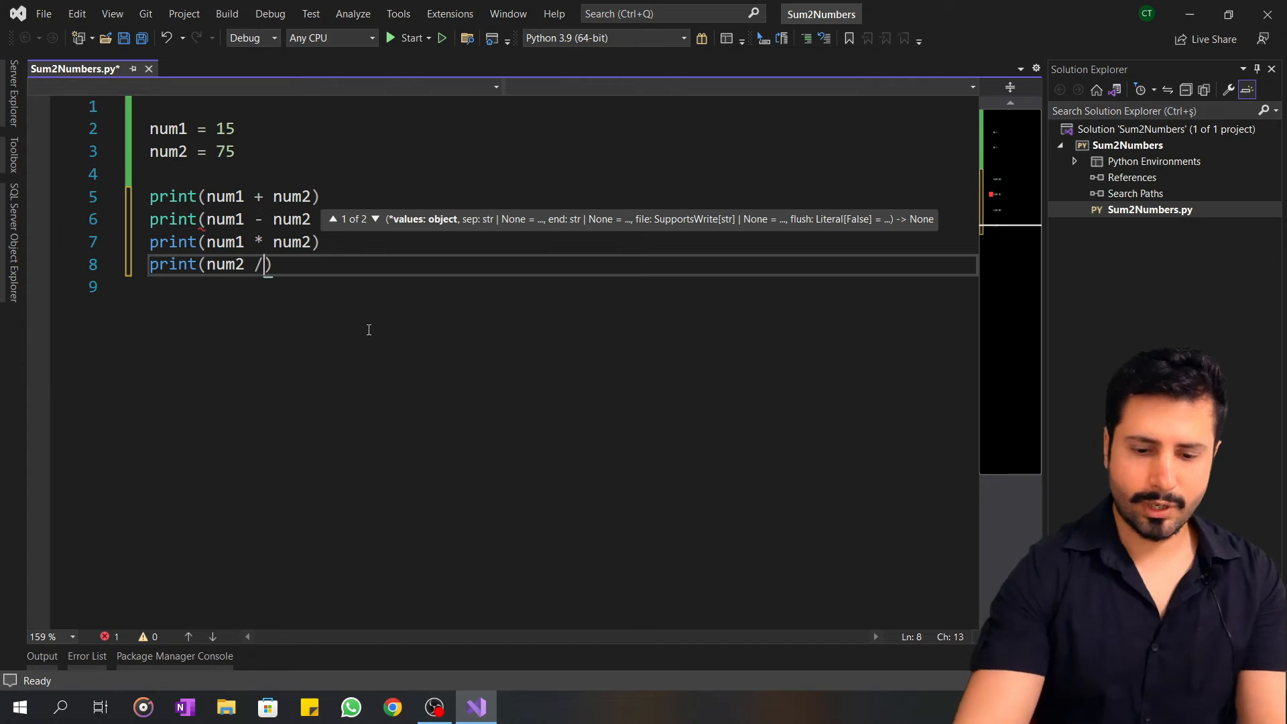
type("num1")
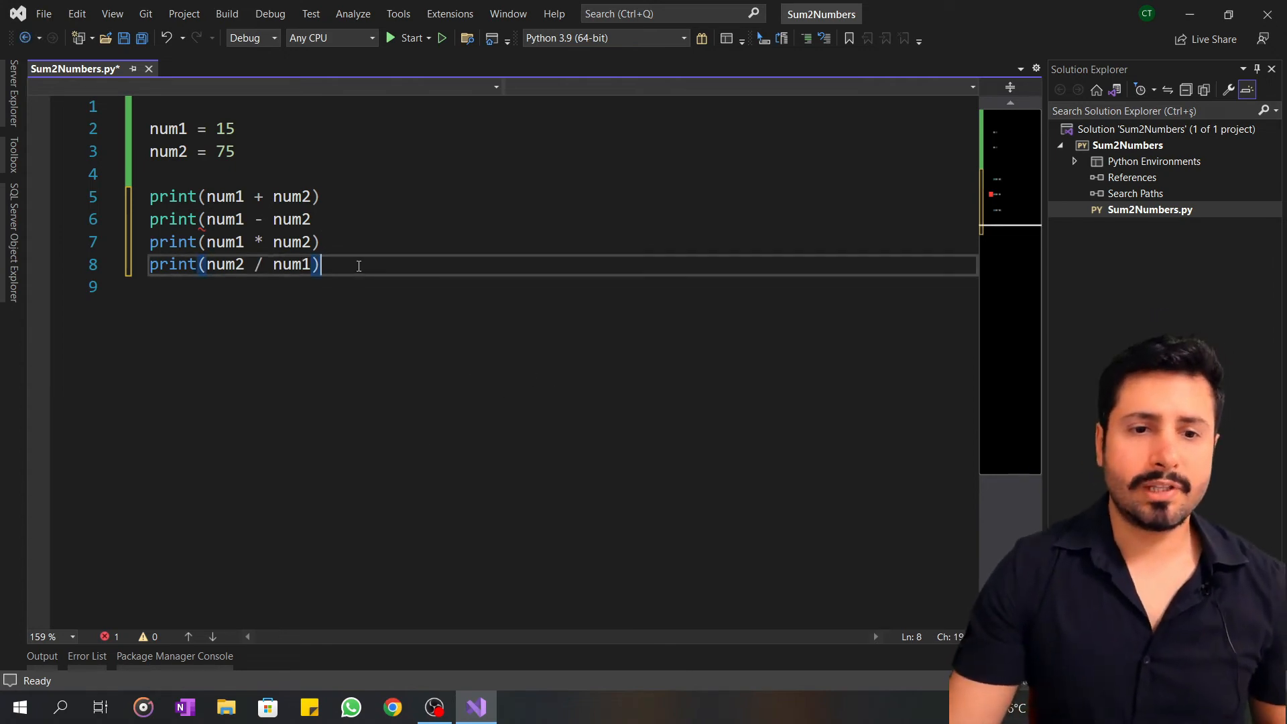
left_click(291, 218)
type(")")
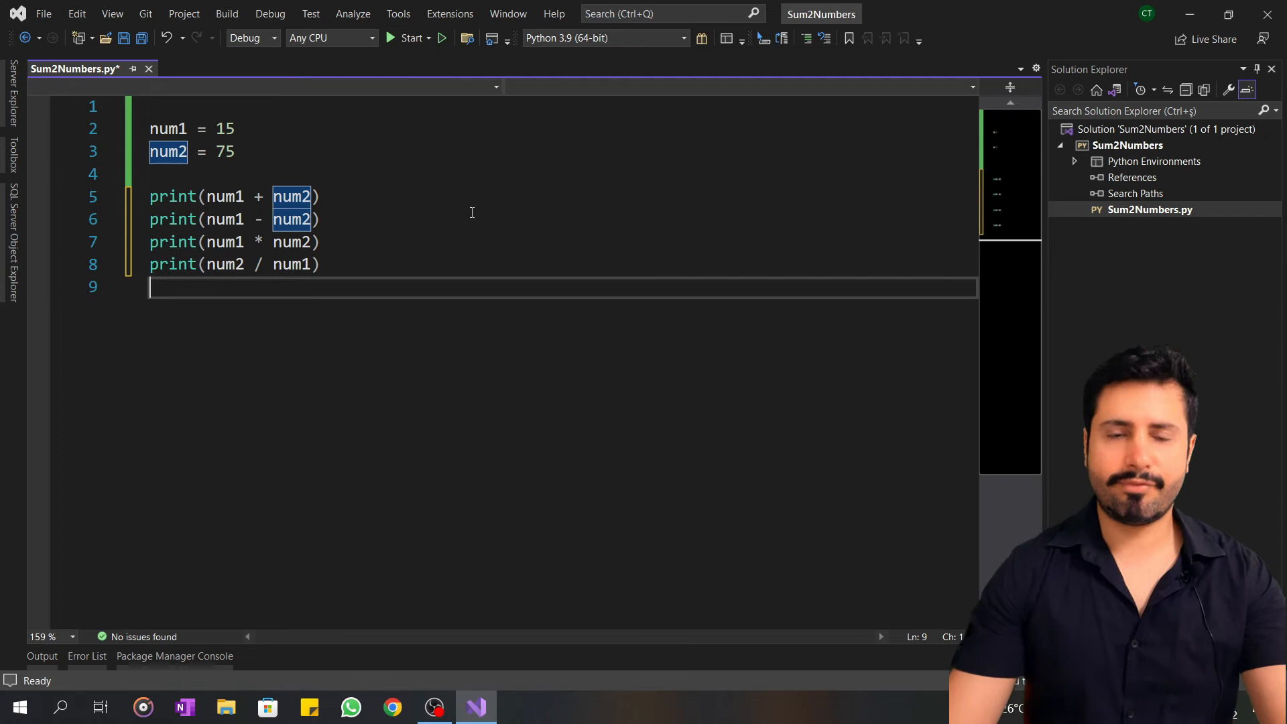
mouse_move(412, 38)
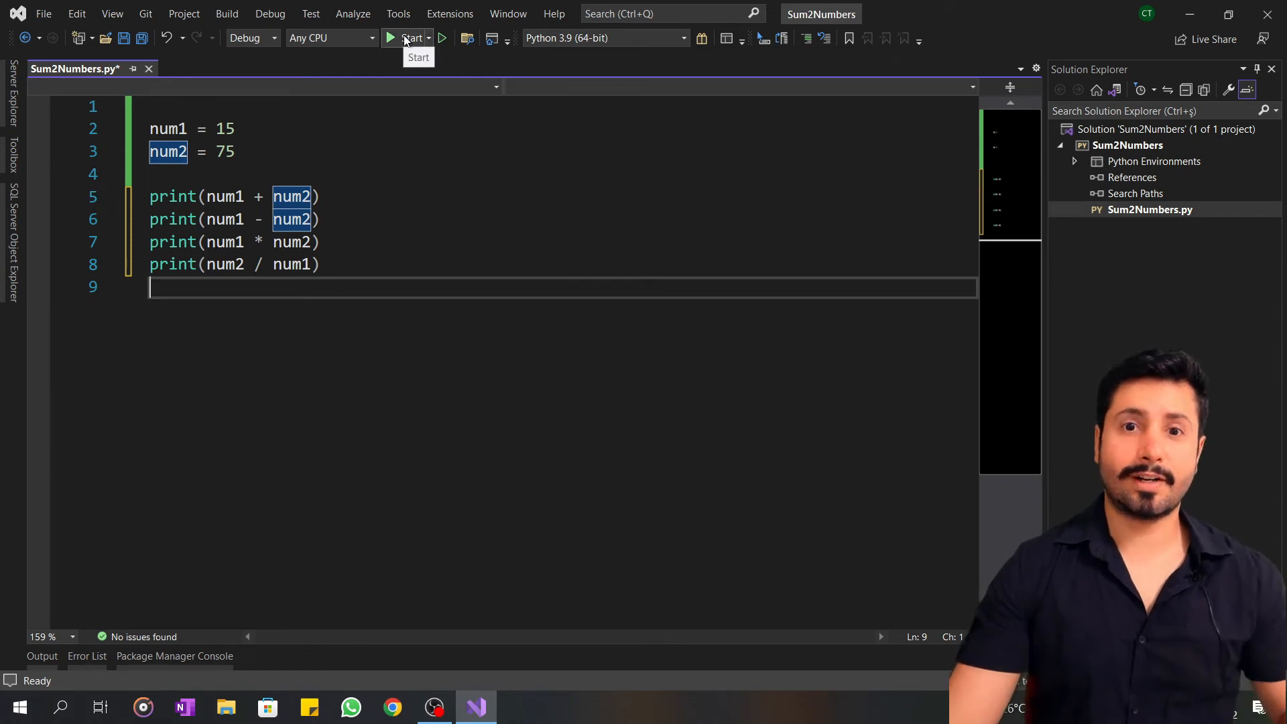
left_click(408, 38)
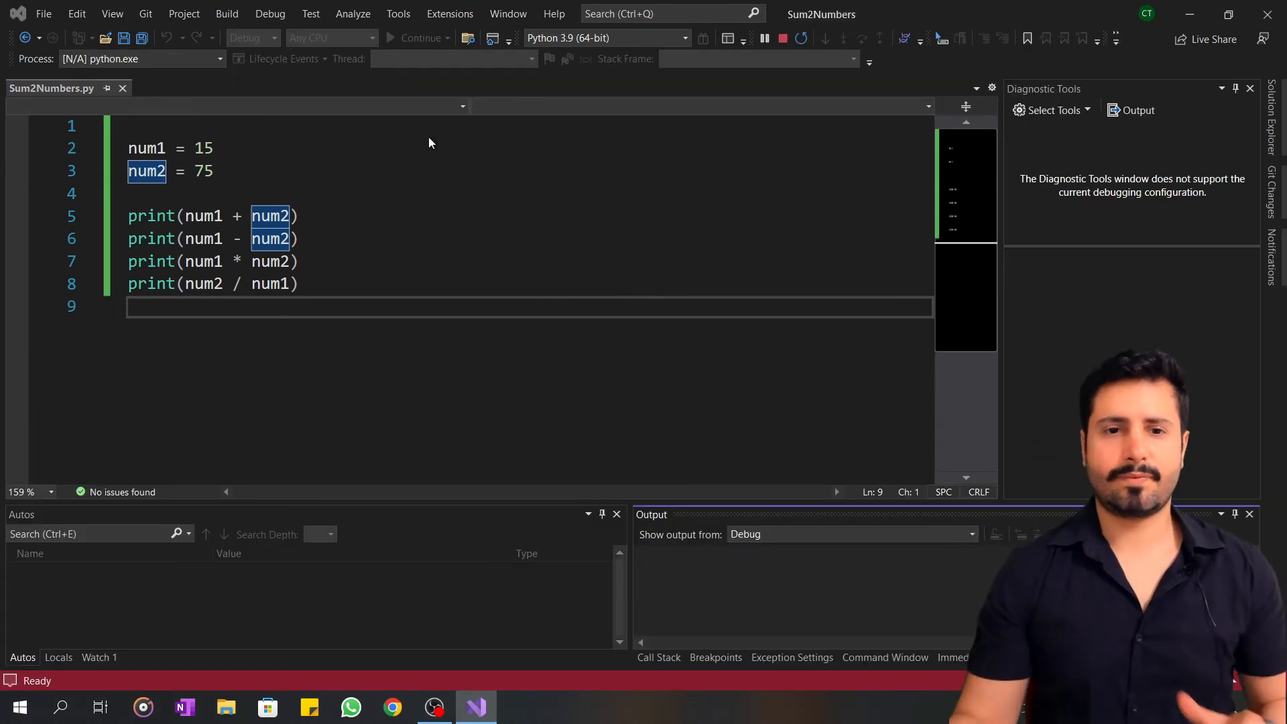